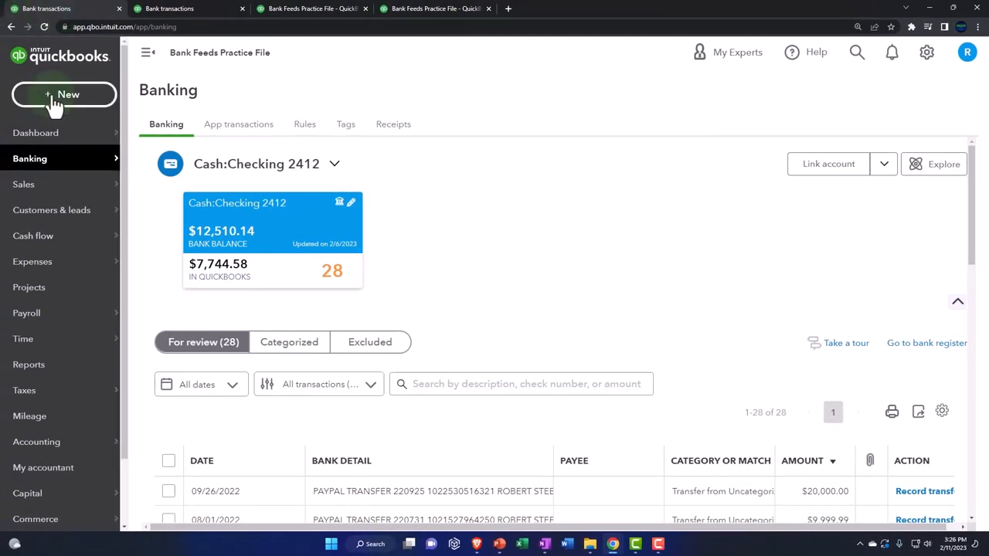
Start a new sales receipt from the + New transaction menu.
left_click(65, 94)
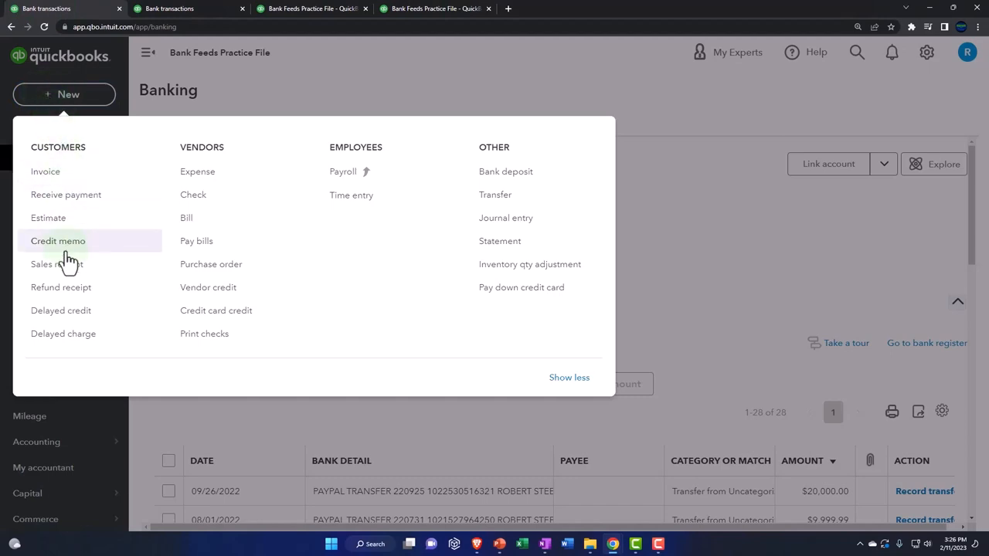
left_click(55, 264)
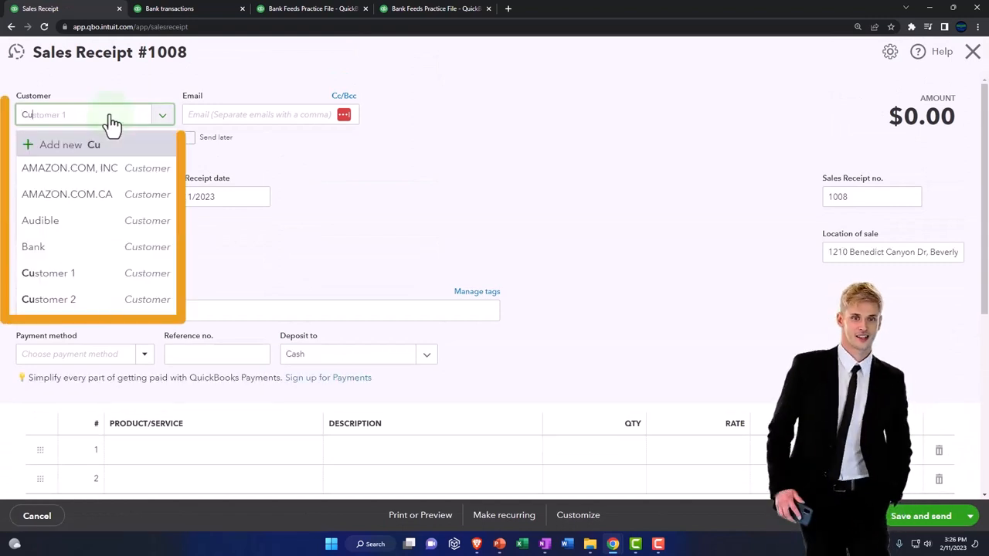
Add Customer 10 as a new customer on Sales Receipt #1008 and save the record.
type("Customer 1")
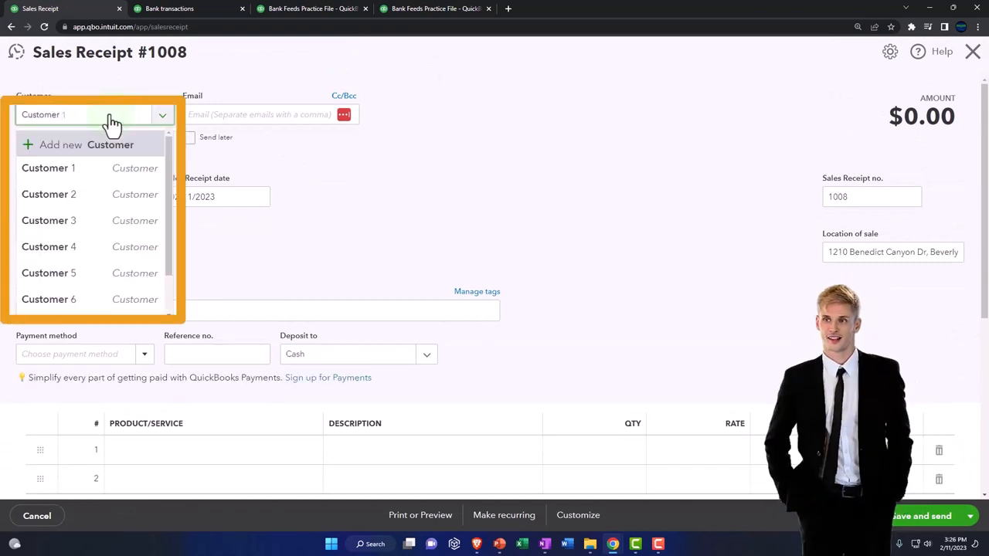
type("0")
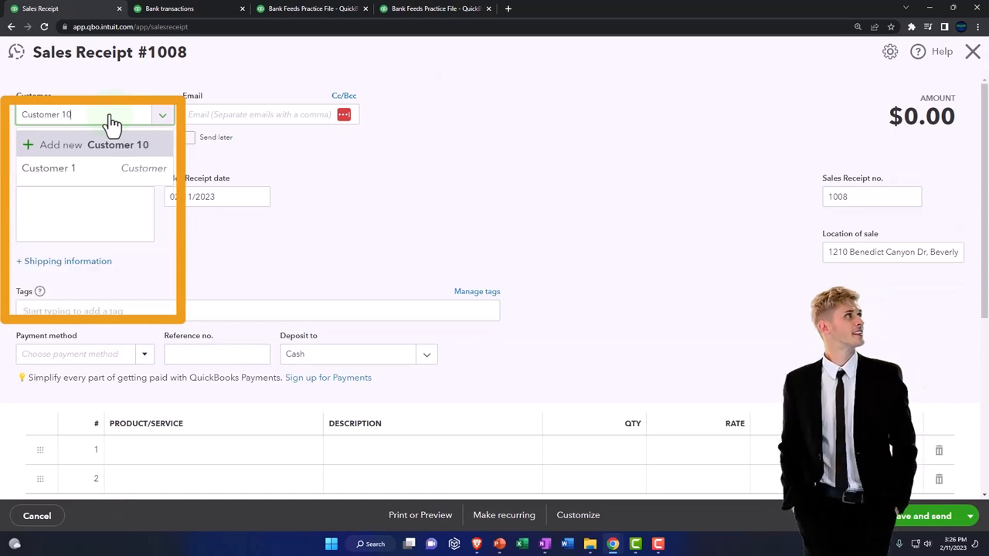
left_click(118, 145)
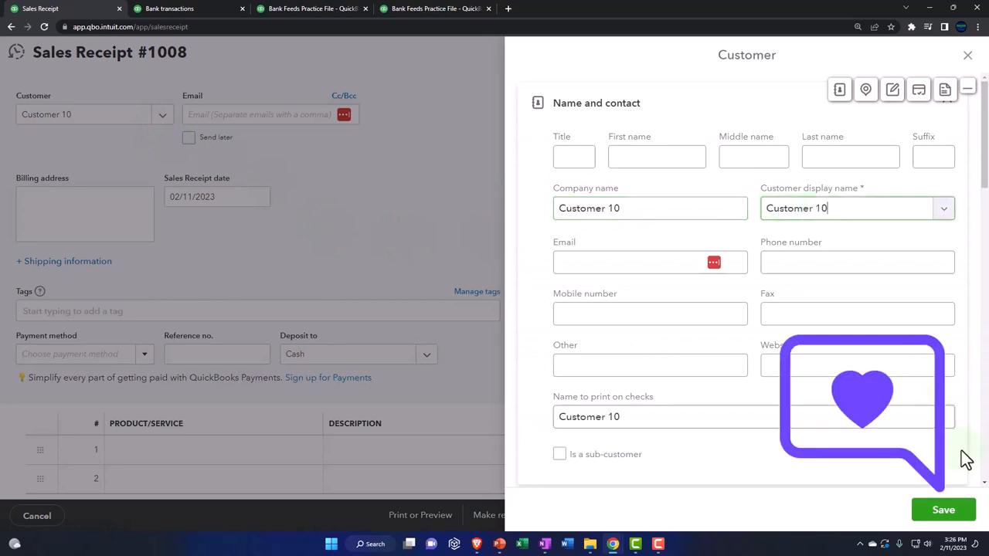
left_click(942, 510)
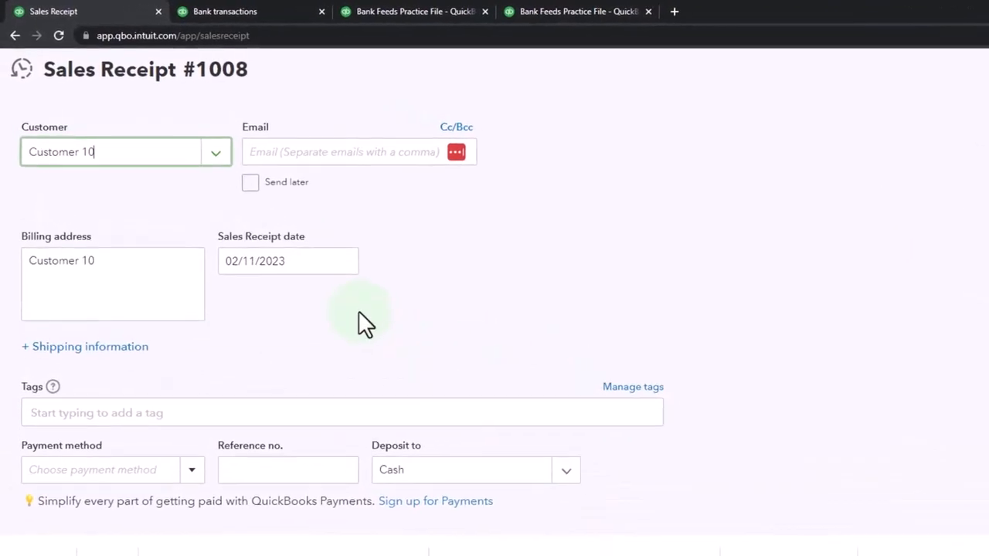
Date the sales receipt 10/15/2022.
left_click(288, 260)
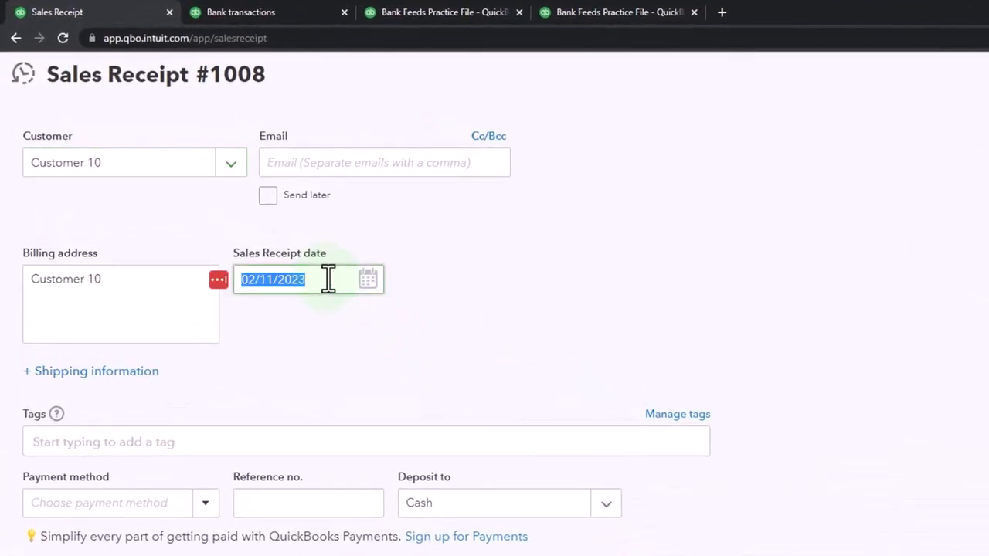
type("10")
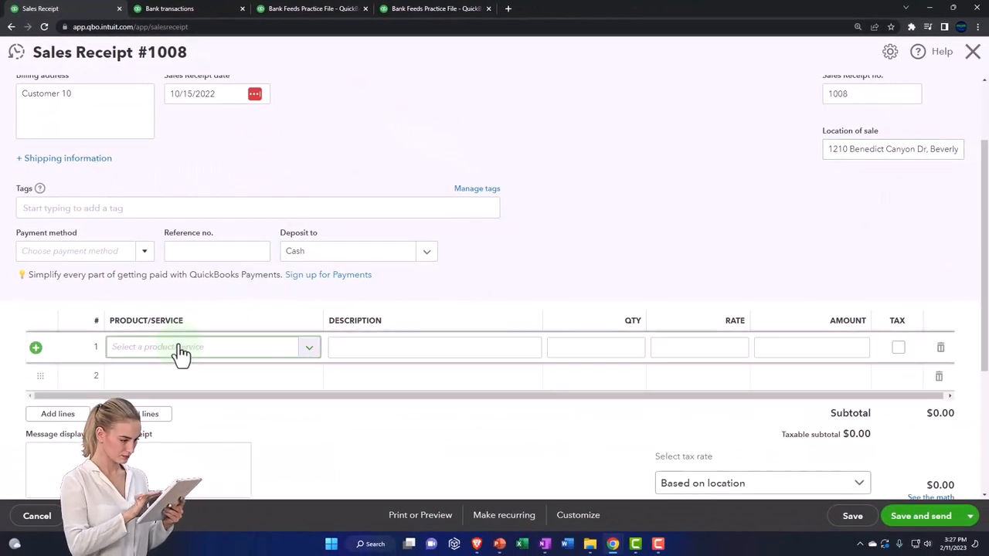
Add an Hours line on the first row at a rate of 1378.05.
left_click(309, 346)
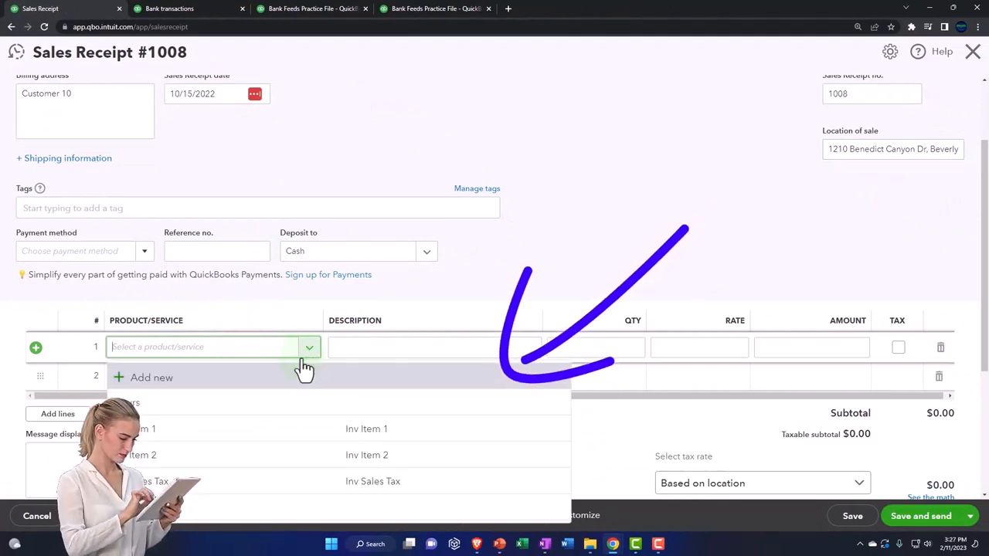
left_click(131, 401)
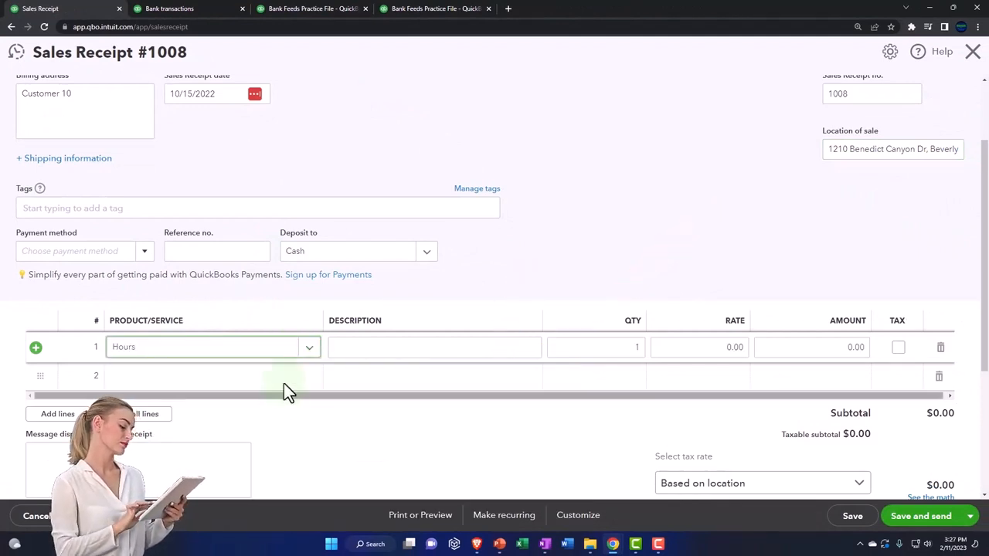
left_click(176, 10)
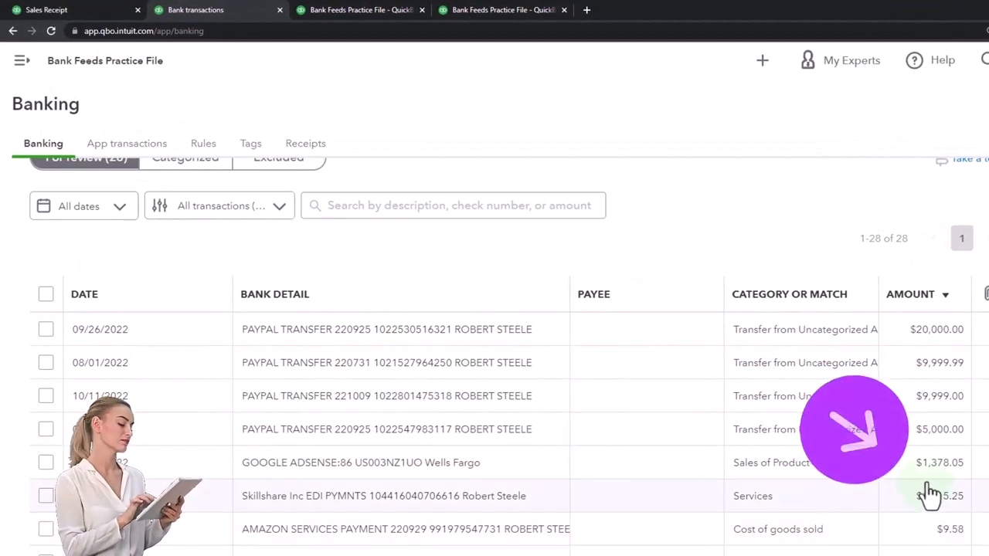
left_click(43, 9)
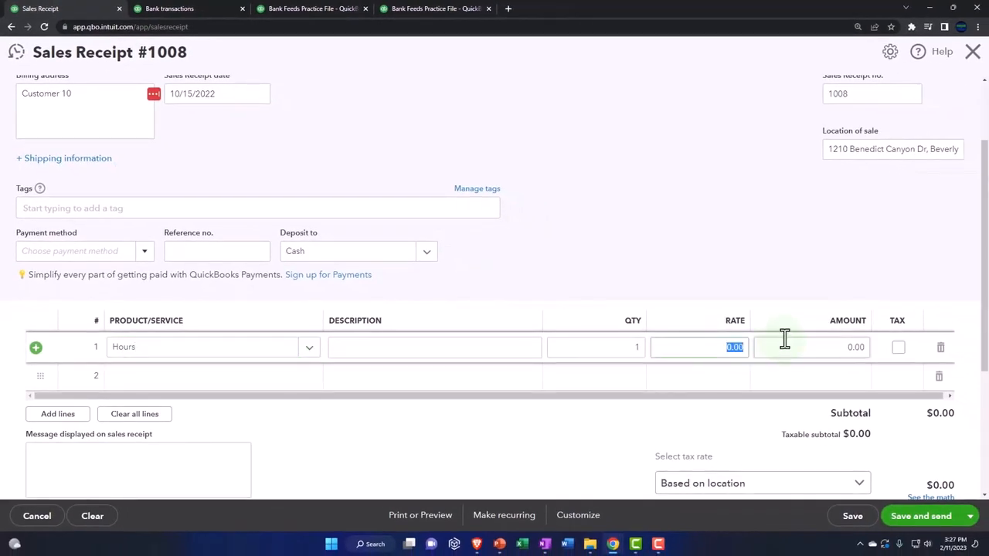
type("1378.05")
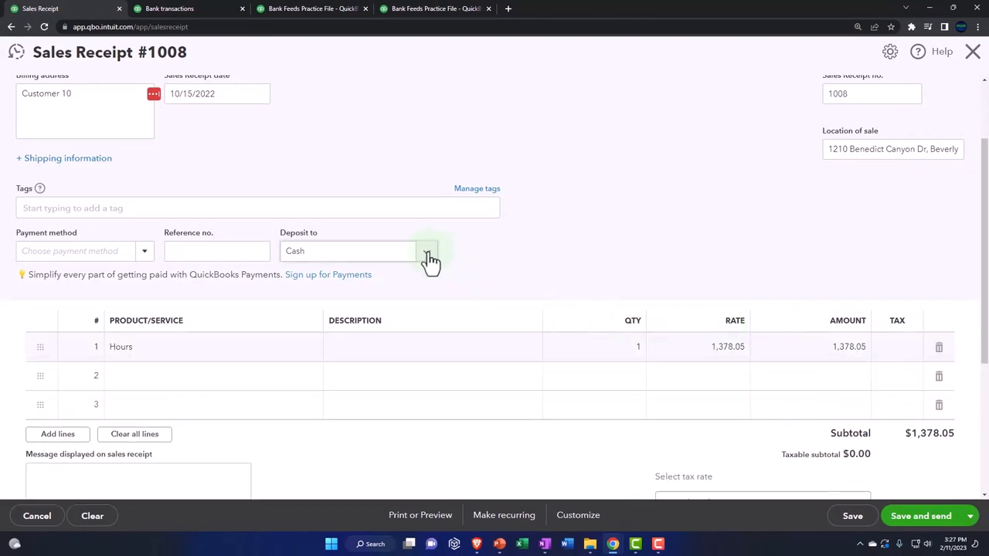
Set the receipt's Deposit to account to Cash:Checking 2412.
left_click(426, 250)
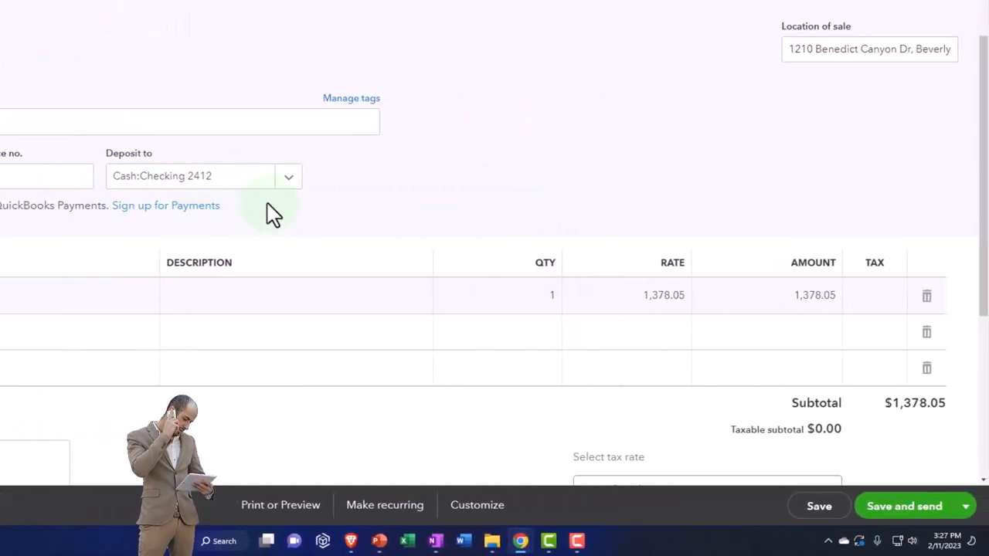
mouse_move(780, 337)
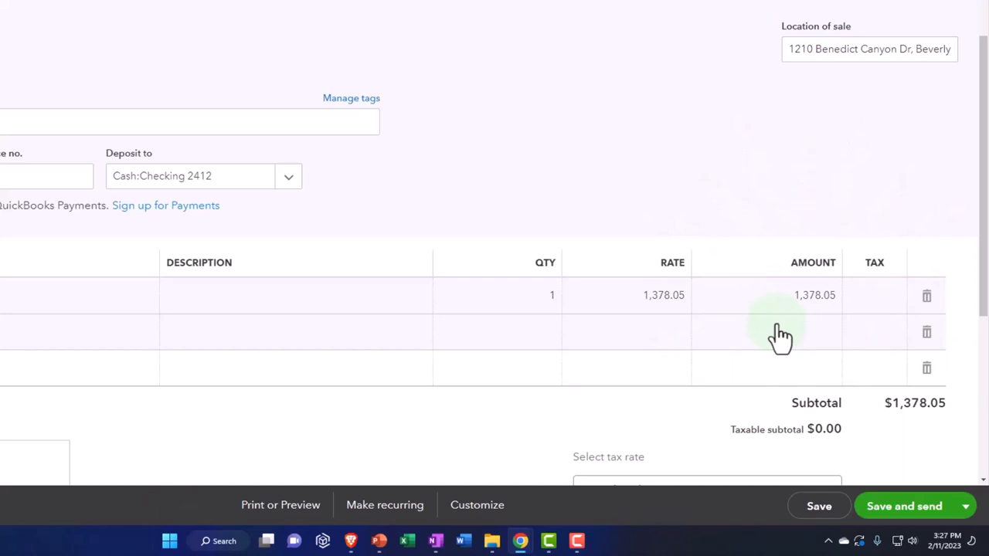
mouse_move(291, 219)
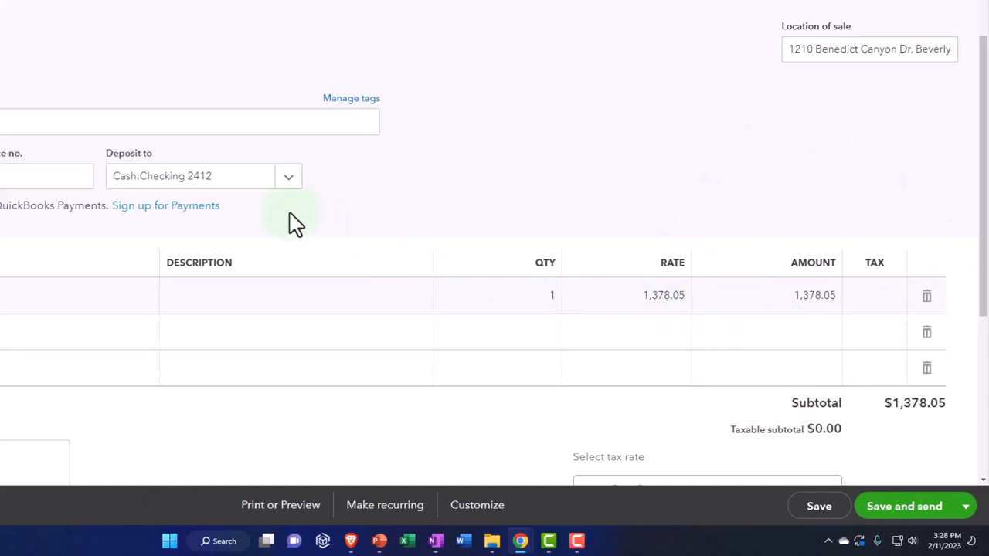
mouse_move(290, 216)
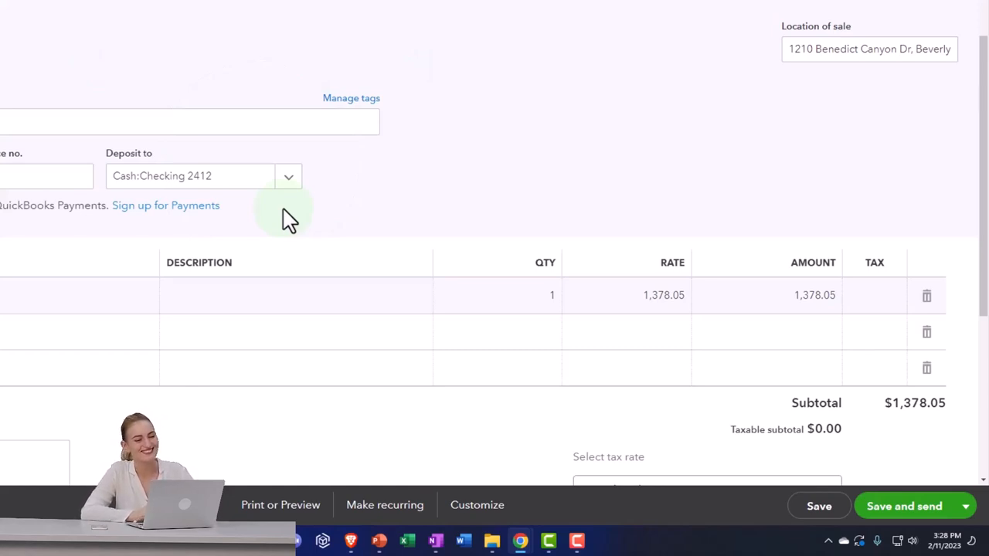
mouse_move(757, 337)
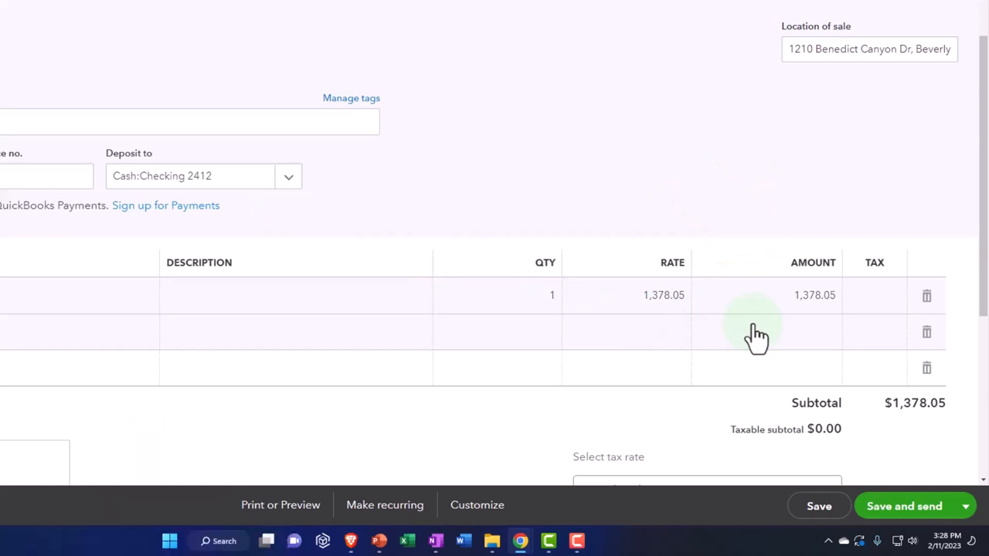
mouse_move(143, 63)
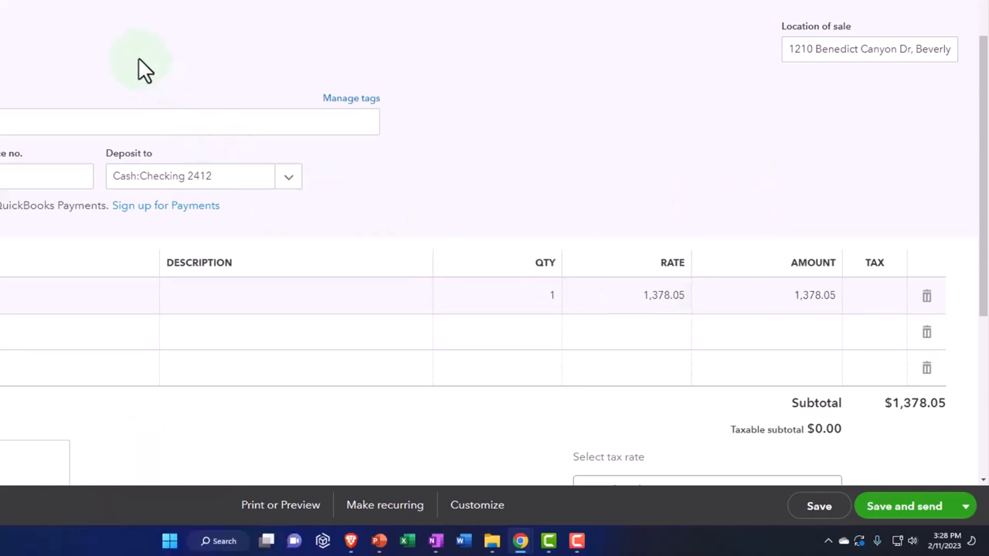
mouse_move(69, 312)
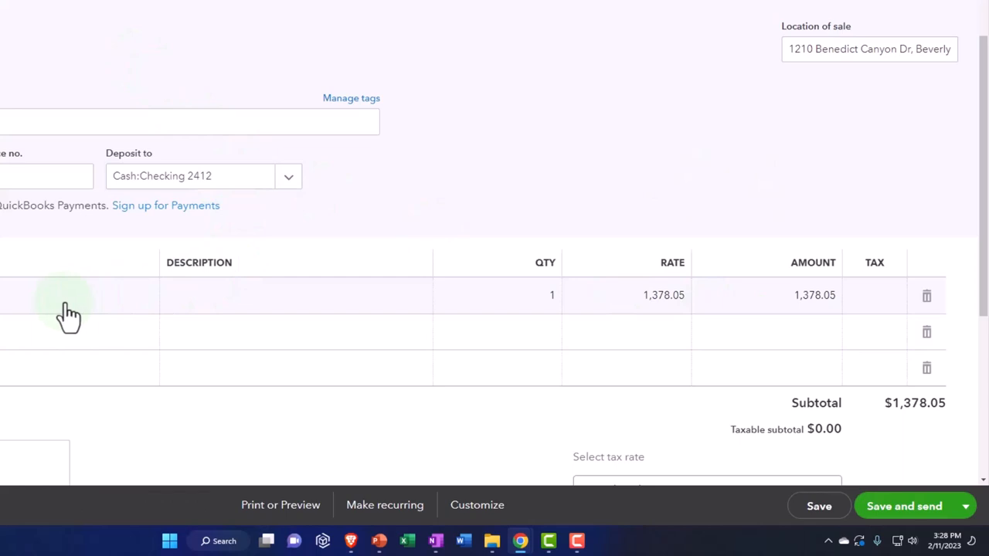
mouse_move(136, 231)
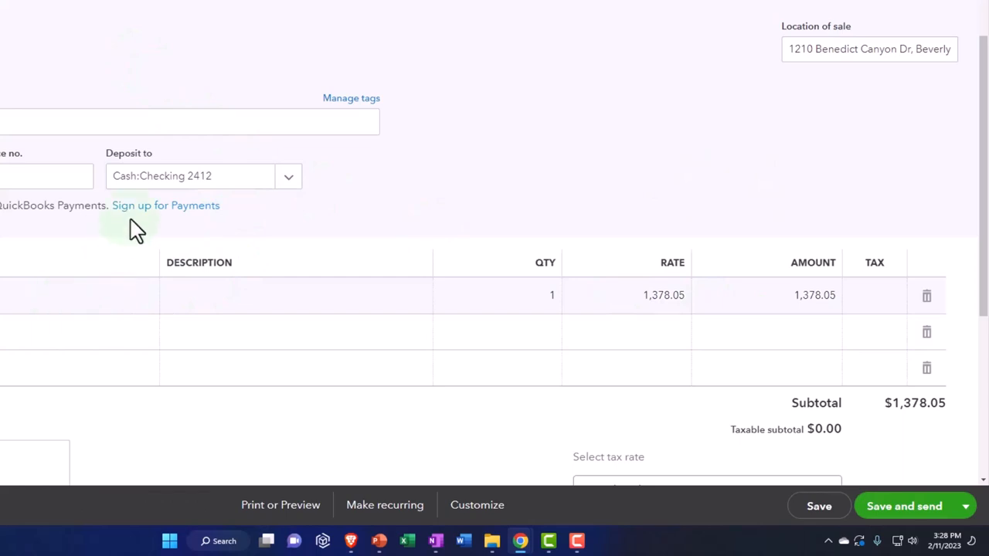
Save Sales Receipt 1008 and view the Balance Sheet report.
left_click(166, 204)
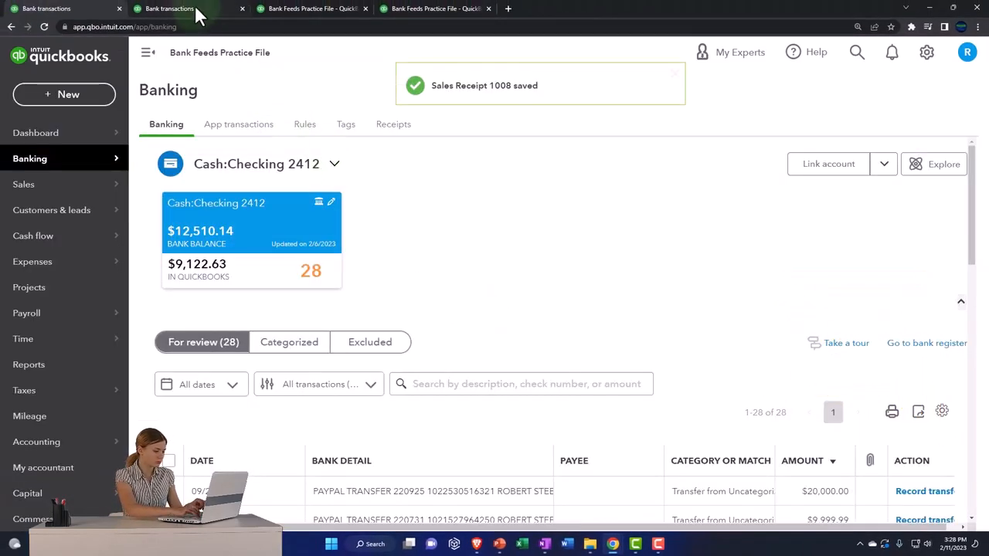
left_click(309, 9)
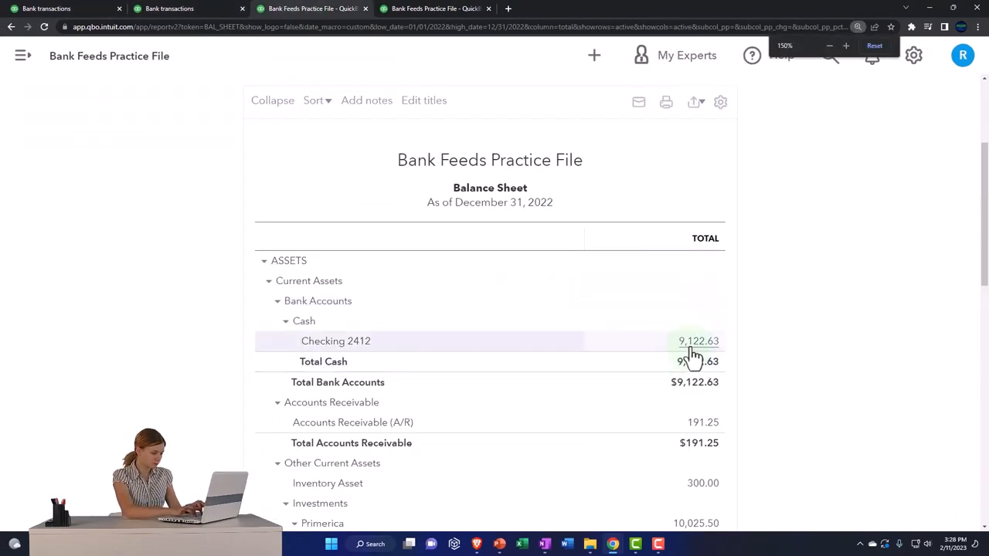
Drill into Checking 2412's 9,122.63 balance and locate Sales Receipt 1008 for Customer 10.
left_click(698, 342)
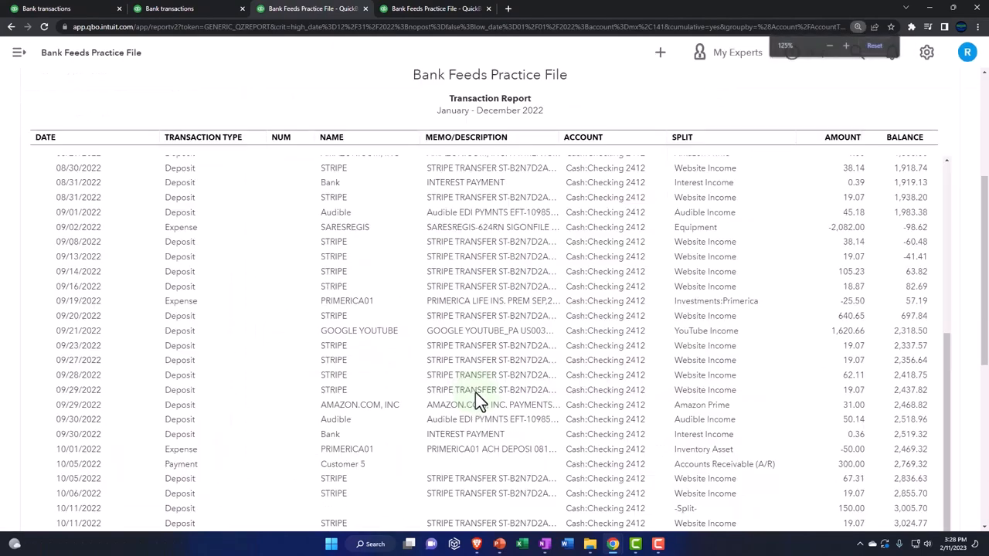
scroll("down", 3)
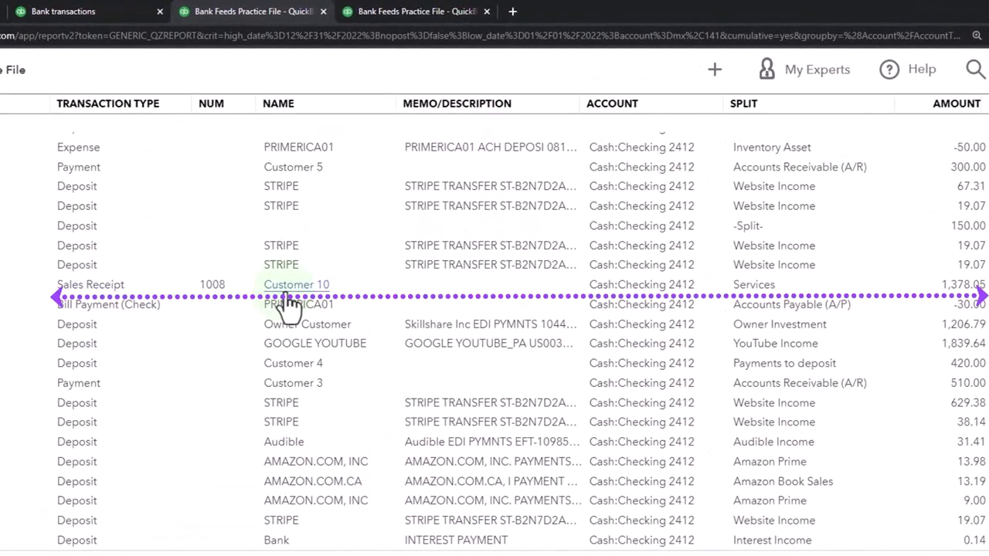
mouse_move(955, 301)
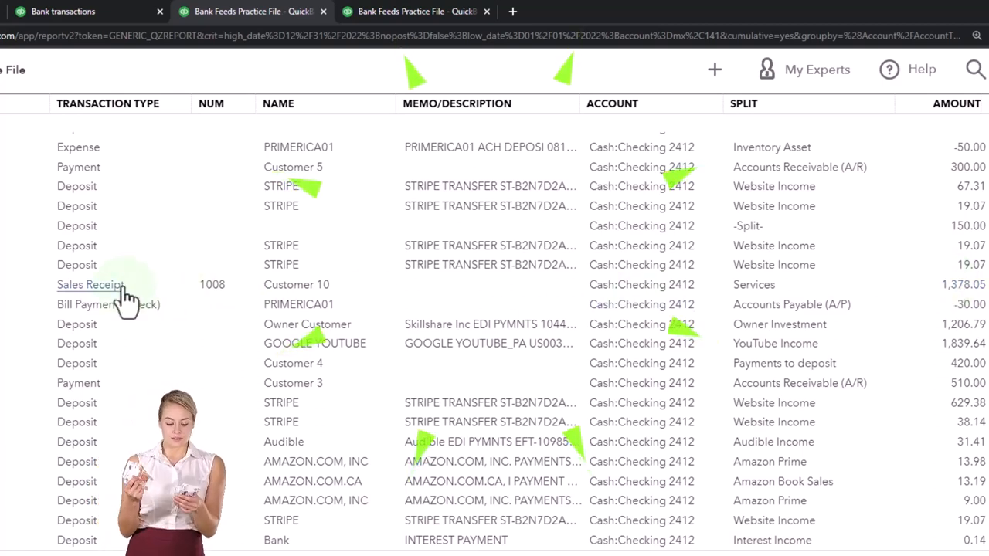
mouse_move(92, 398)
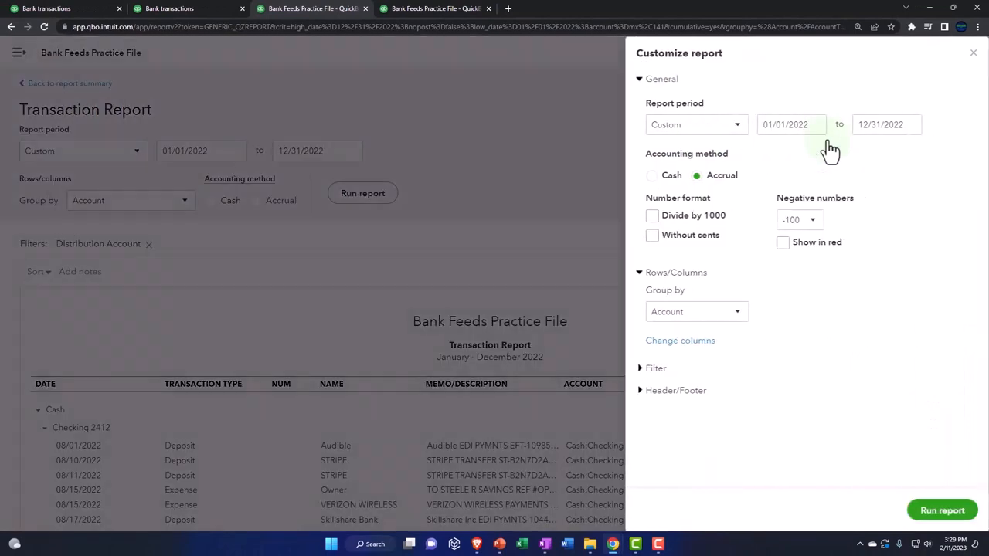
mouse_move(644, 376)
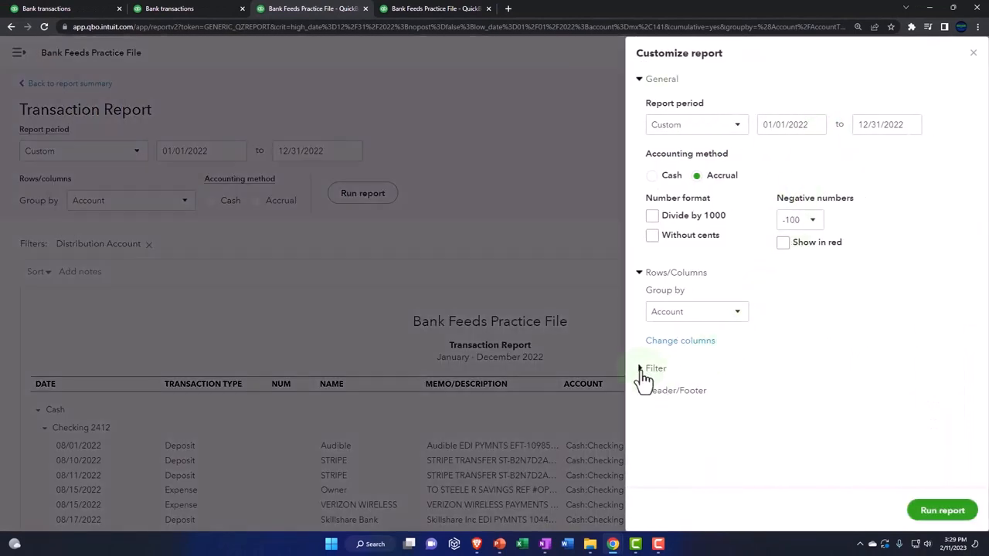
Filter the Checking 2412 report to payments, deposits and sales receipts and run it, totaling $11,592.14.
left_click(639, 368)
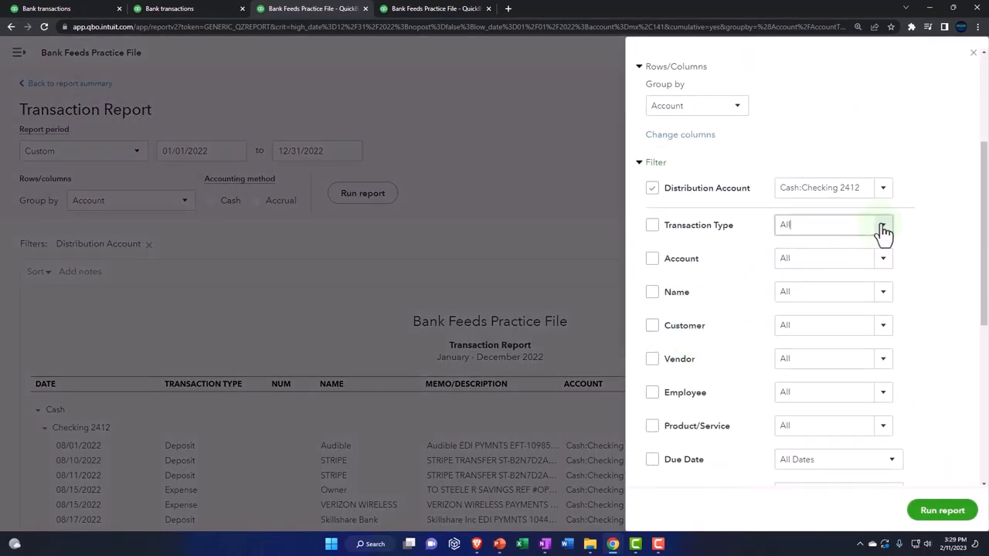
left_click(884, 225)
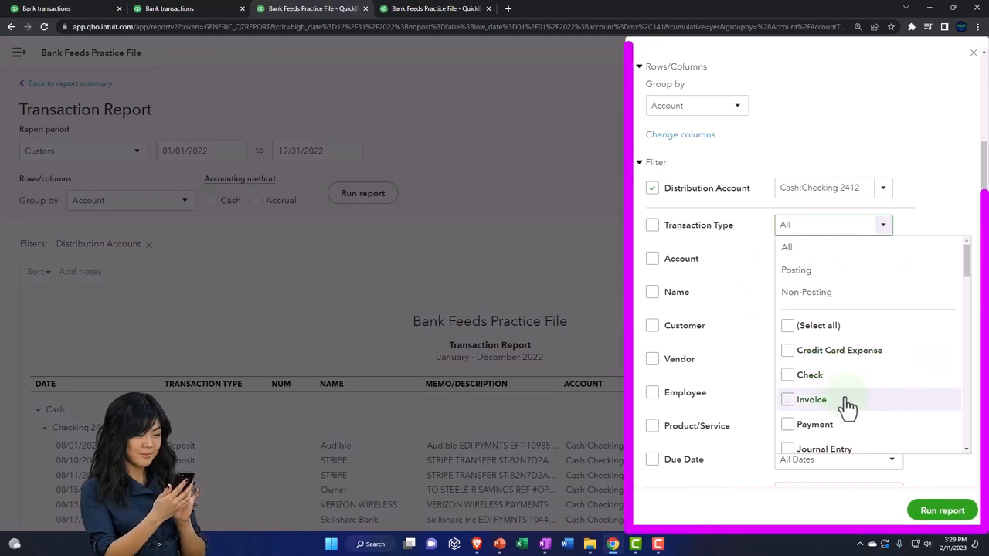
left_click(787, 417)
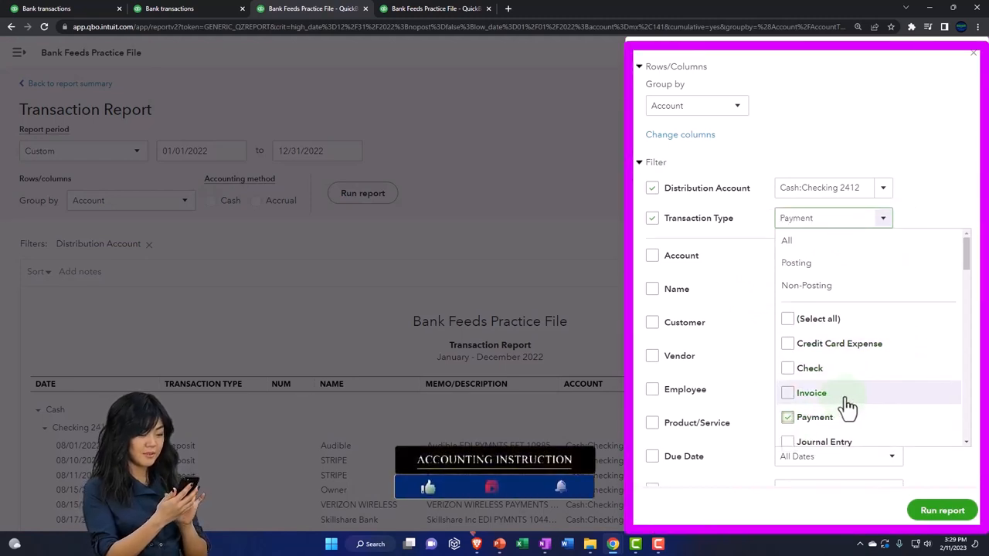
scroll("down", 3)
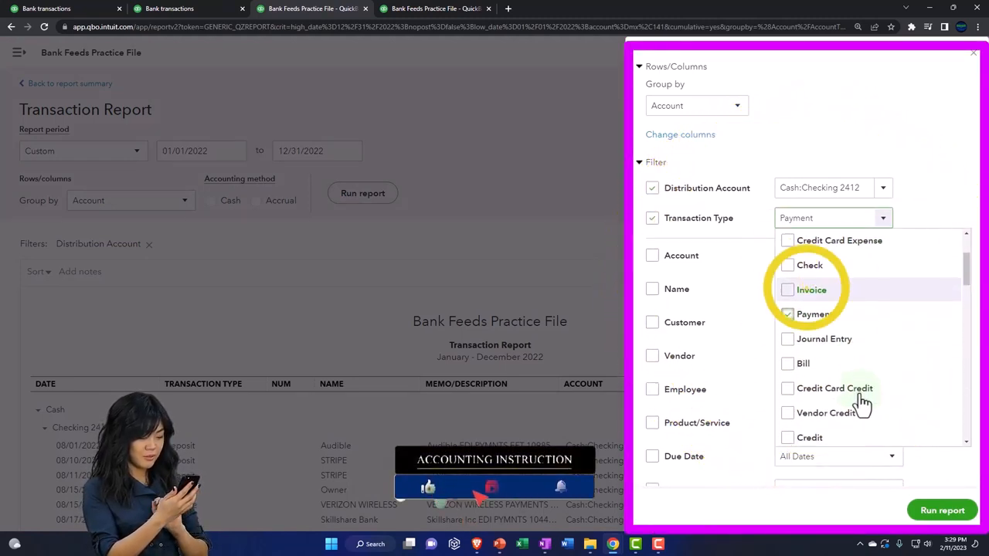
scroll("down", 3)
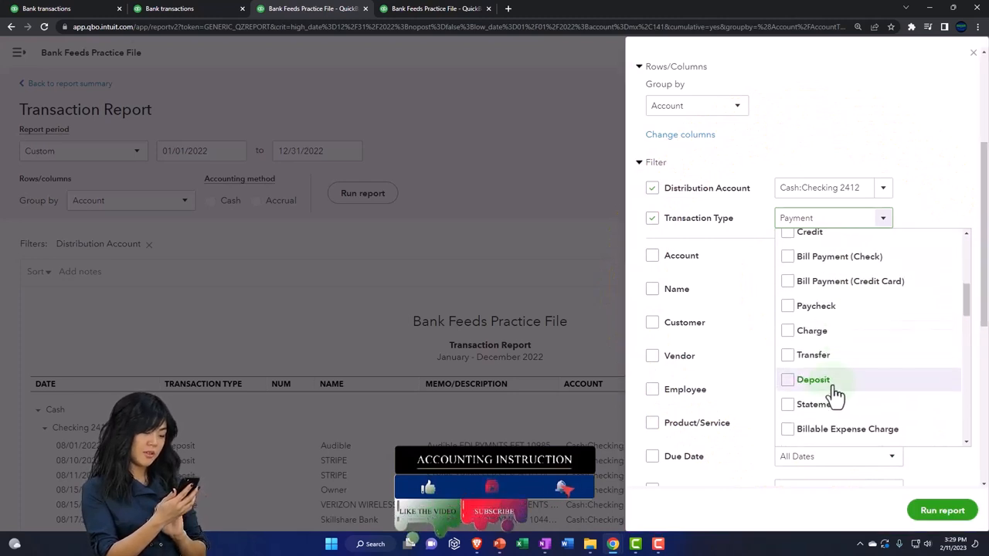
left_click(788, 380)
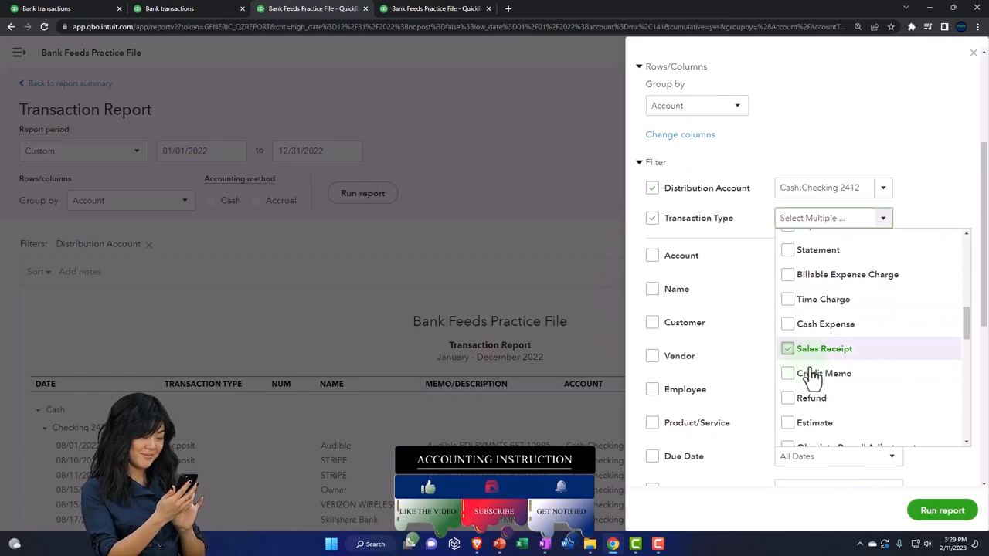
left_click(942, 510)
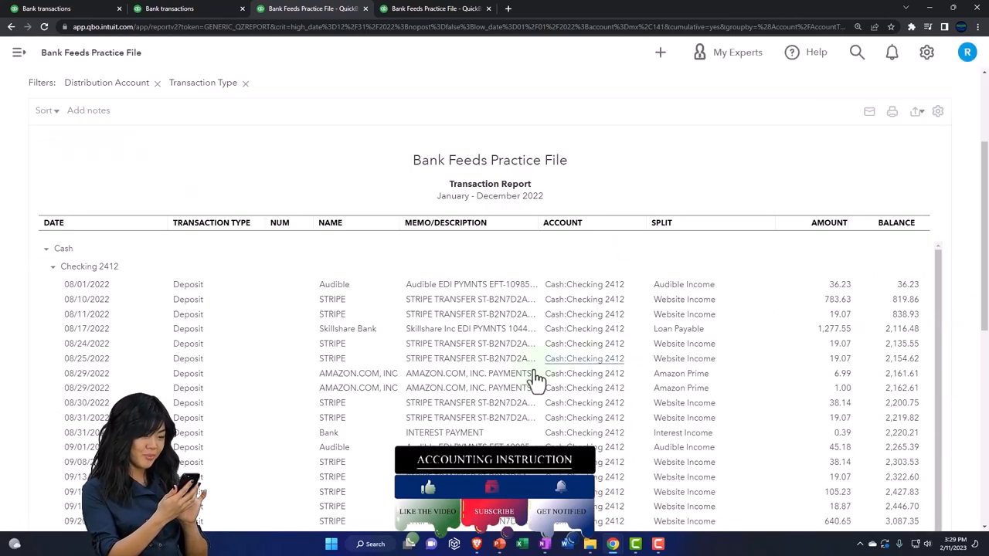
scroll("down", 3)
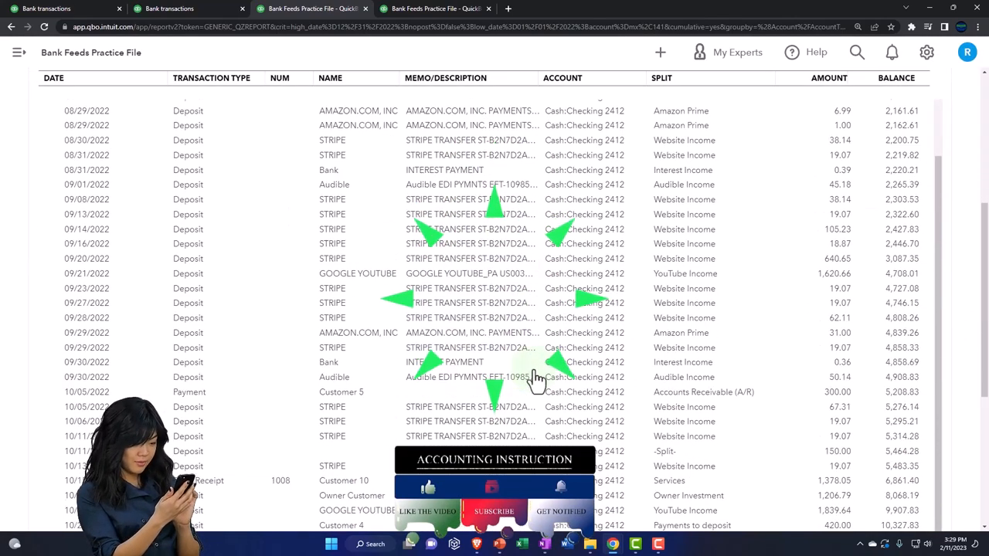
scroll("down", 3)
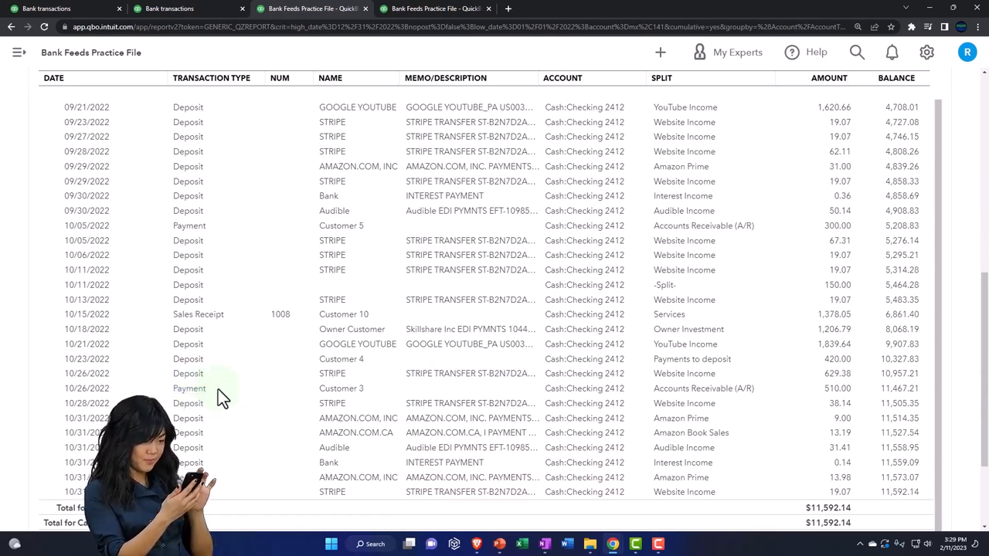
scroll("up", 3)
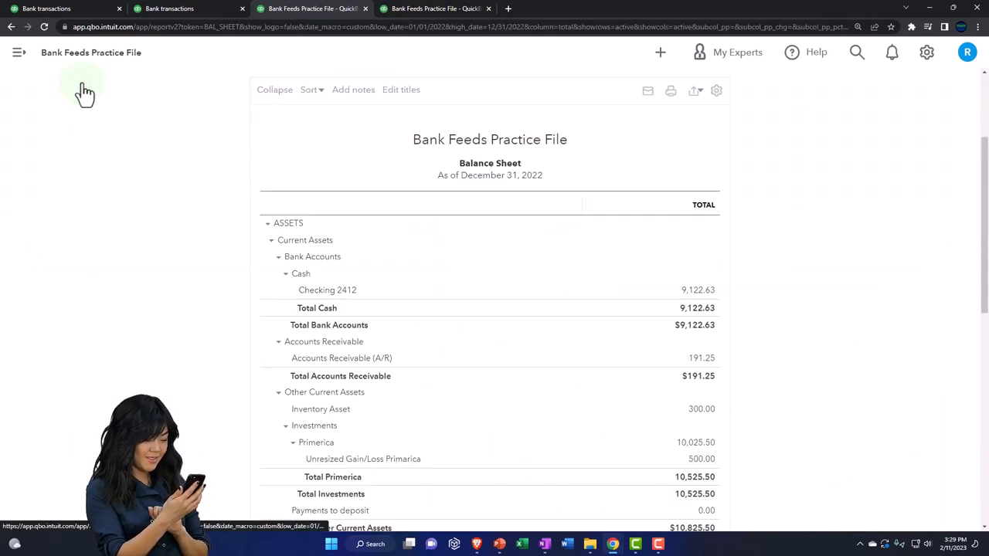
Drill into the Services income total on the 2022 Profit and Loss report.
scroll("down", 3)
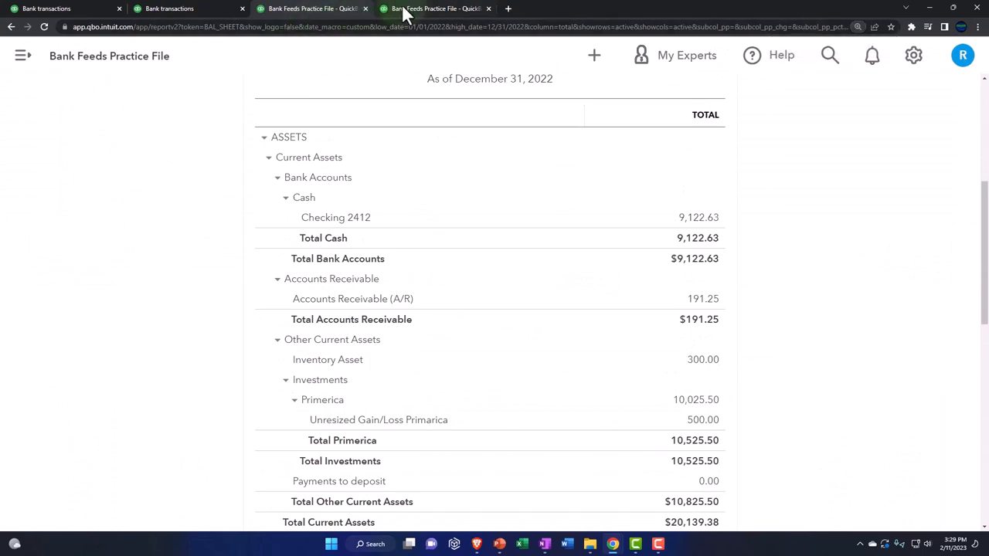
left_click(436, 9)
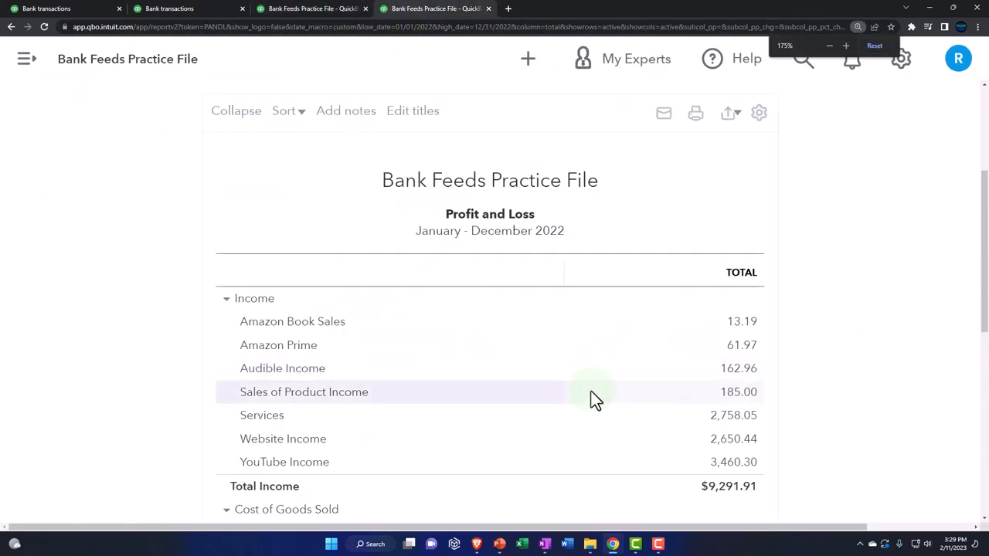
left_click(732, 363)
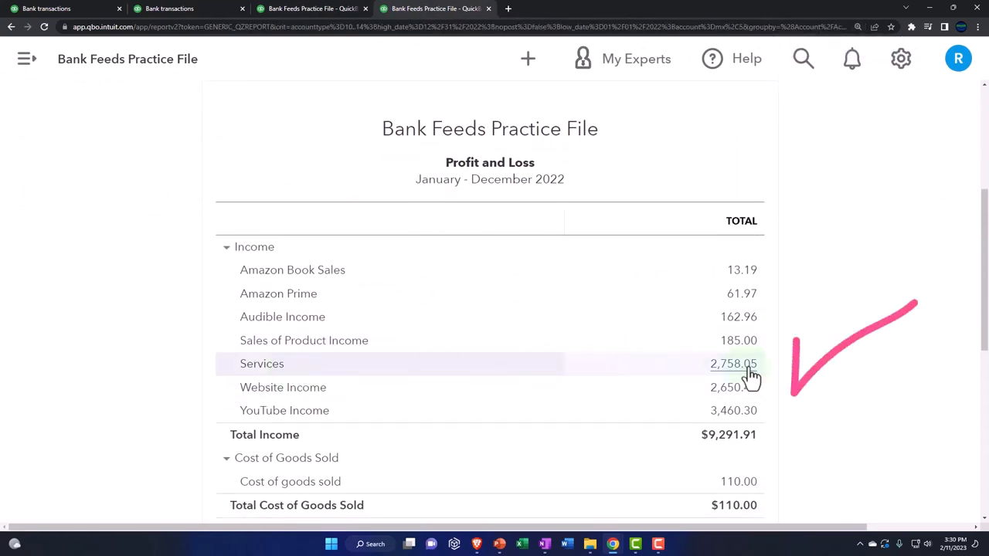
left_click(732, 363)
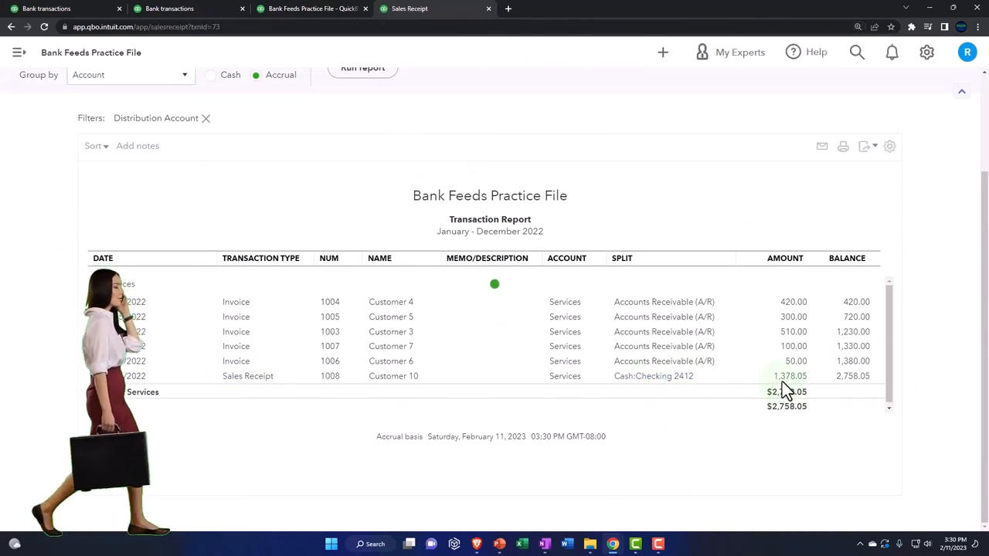
Open Sales Receipt 1008 for 1,378.05 from the Services transaction list.
left_click(247, 375)
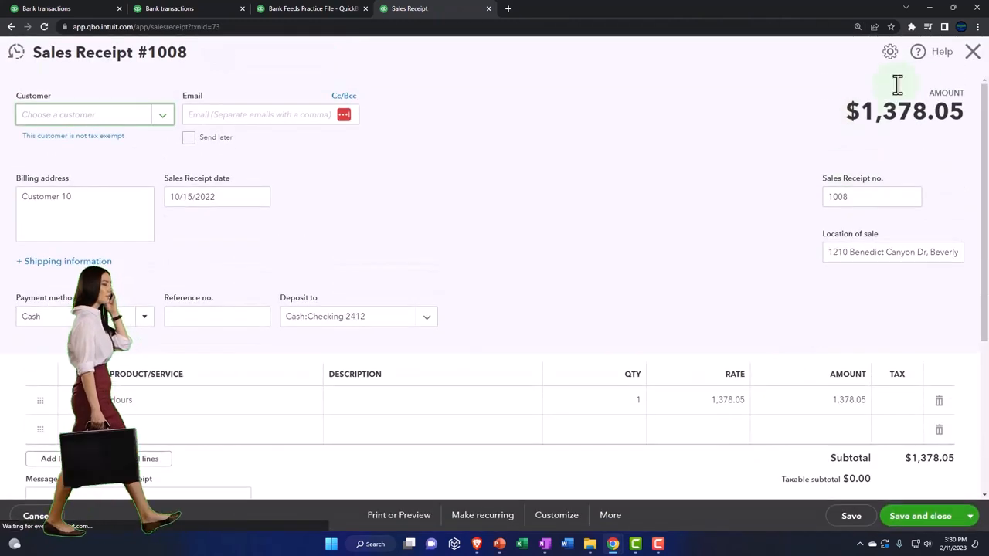
left_click(85, 115)
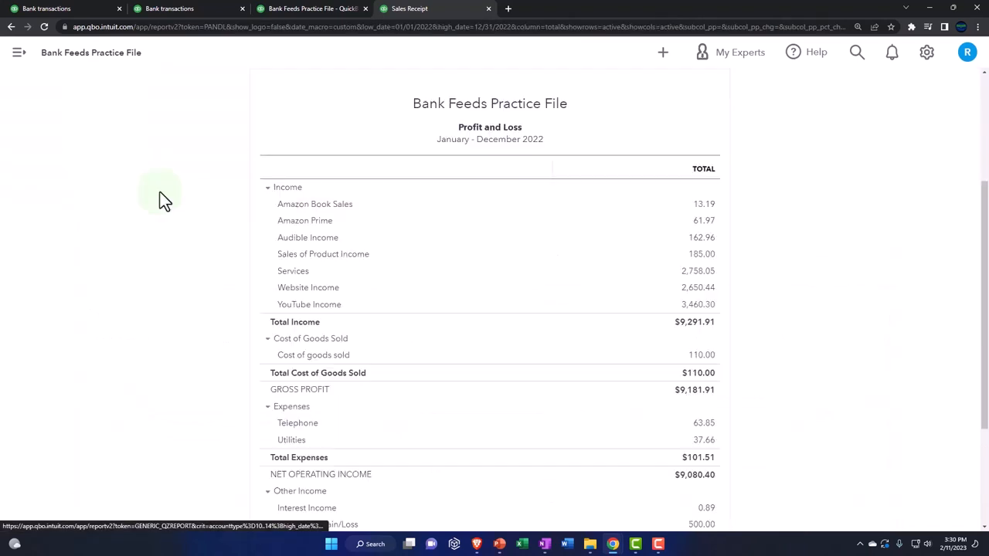
Duplicate the Profit and Loss browser tab and go to the Reports page.
right_click(312, 9)
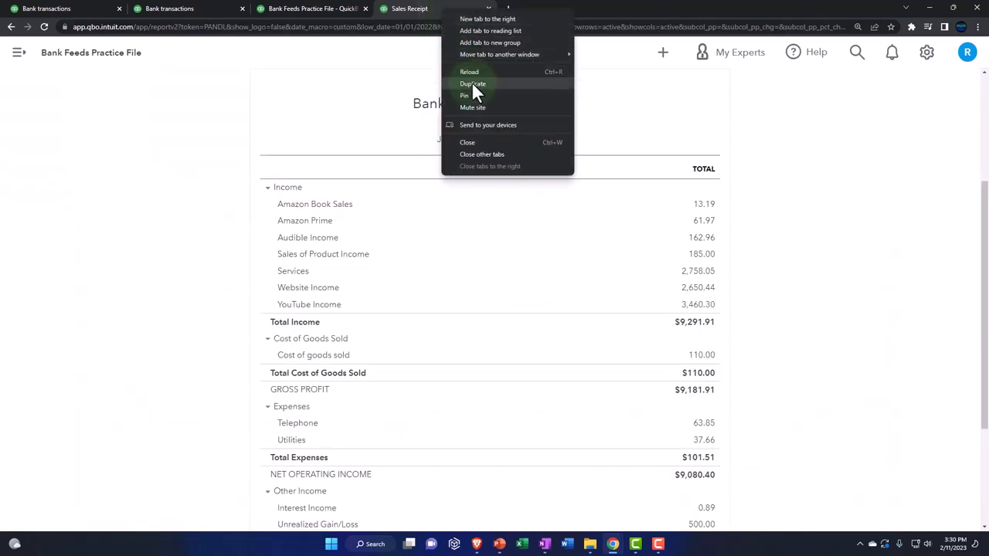
left_click(472, 84)
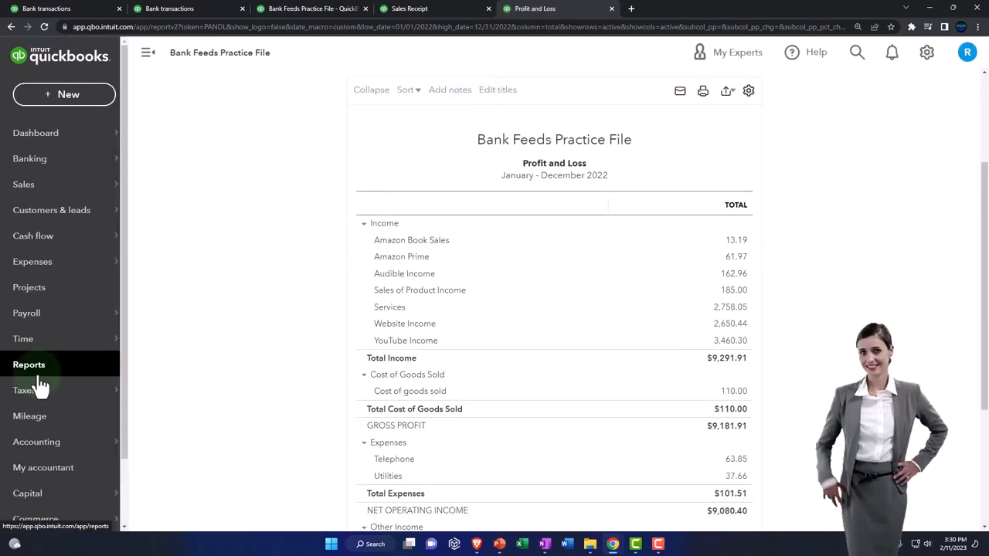
left_click(27, 365)
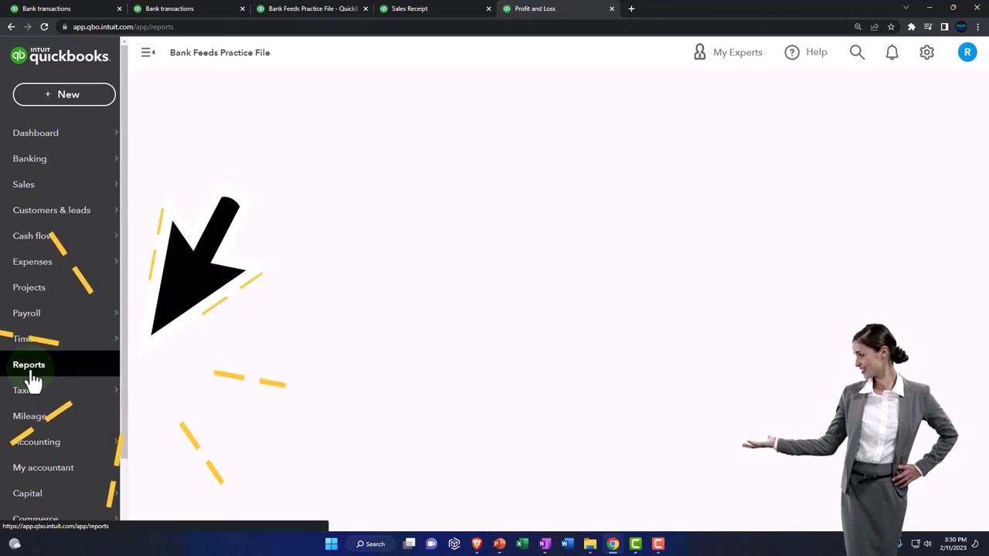
Search the Reports page for 'sales' to list sales-related reports.
left_click(28, 365)
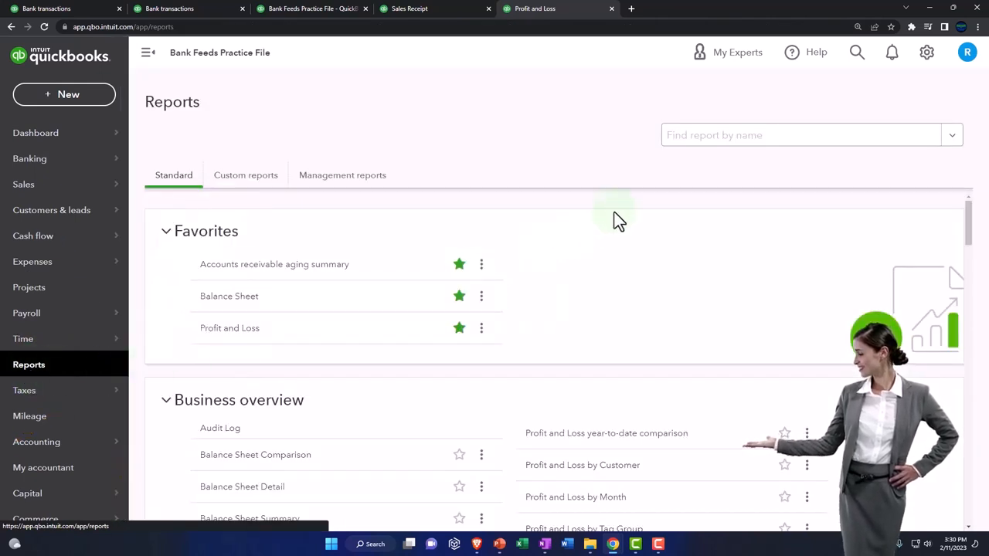
type("as")
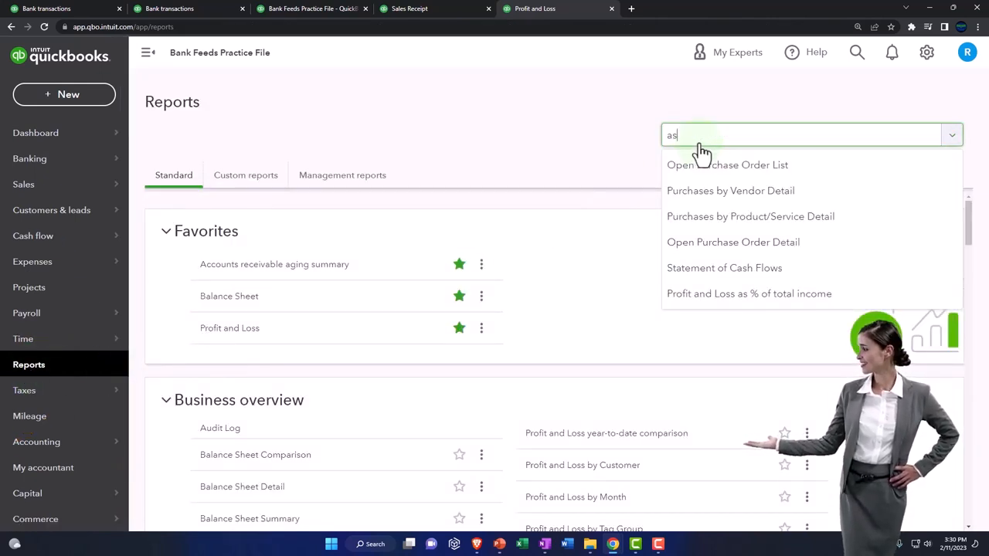
type("sales")
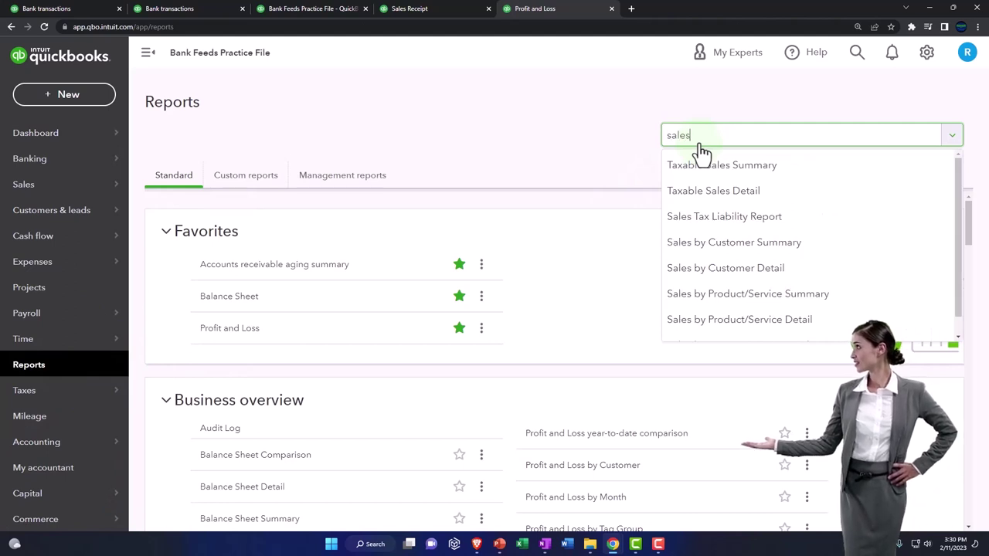
mouse_move(722, 163)
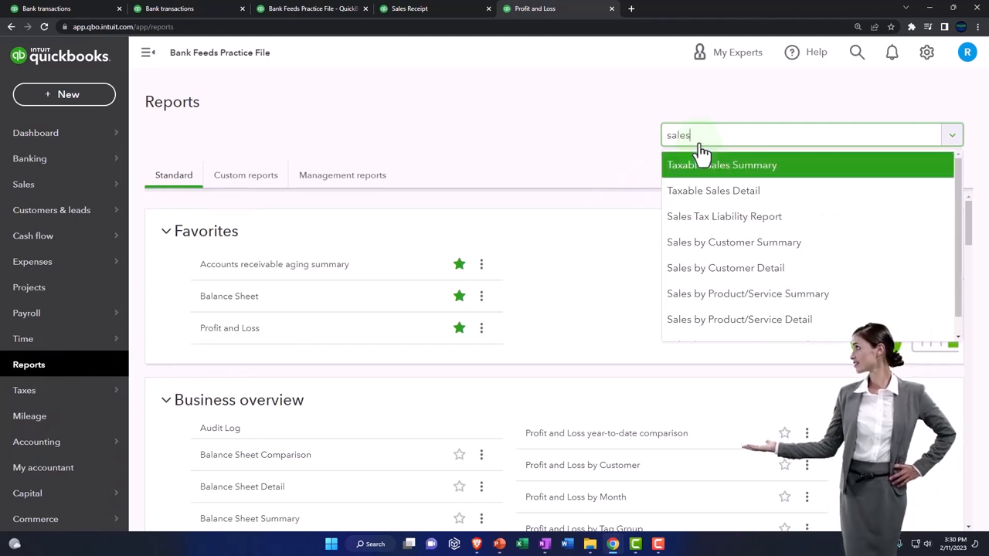
mouse_move(732, 241)
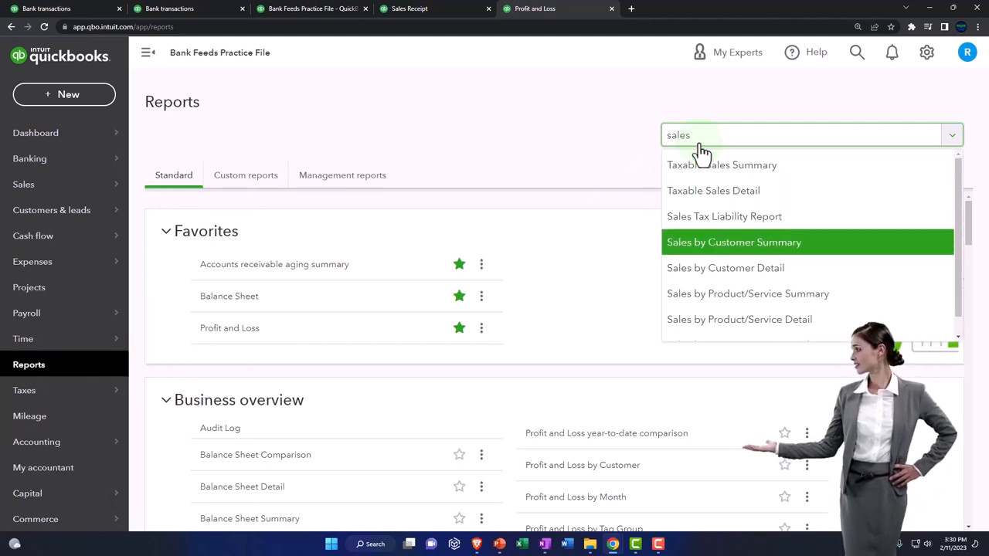
Run Sales by Customer Summary for 01/01/2022–12/31/2022, showing Customer 10 at 1,378.05.
left_click(732, 241)
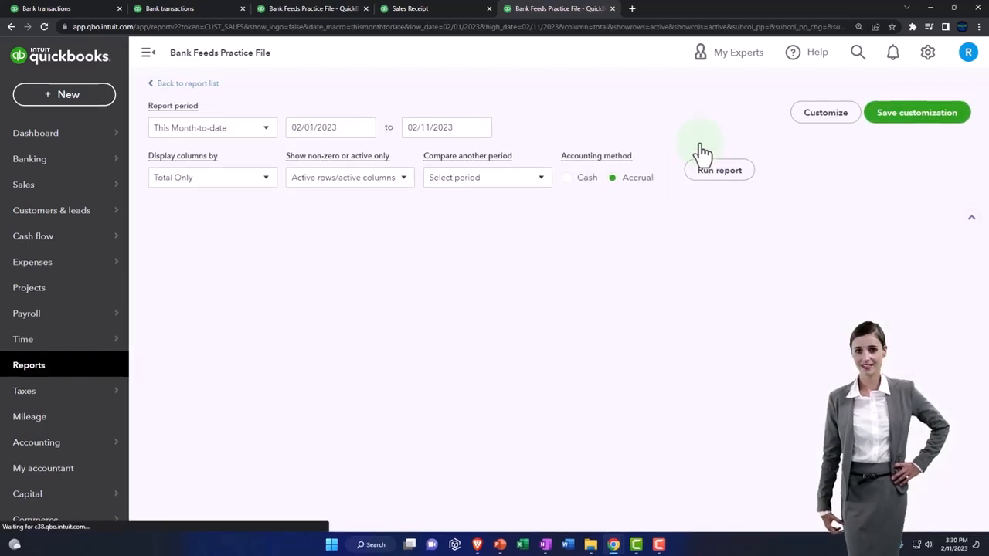
left_click(718, 170)
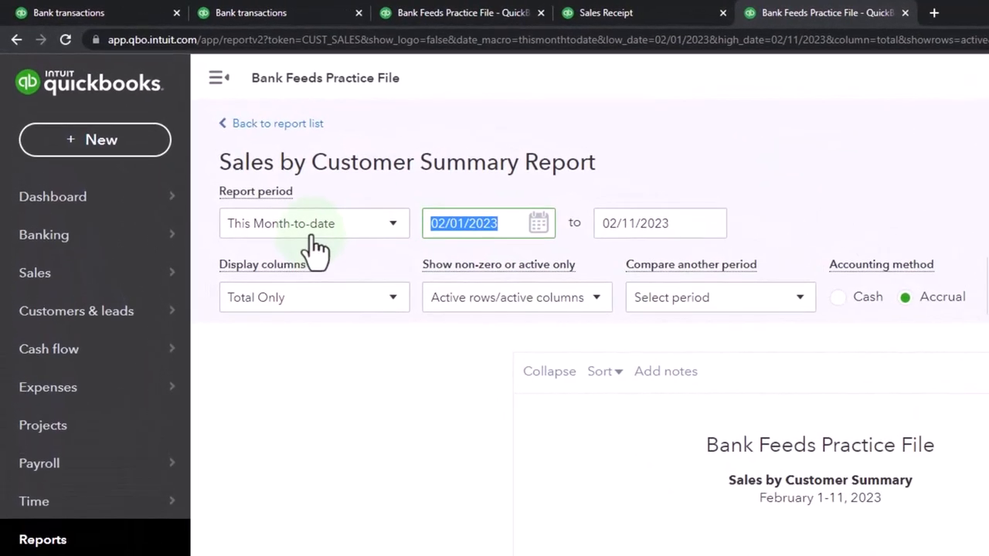
type("01")
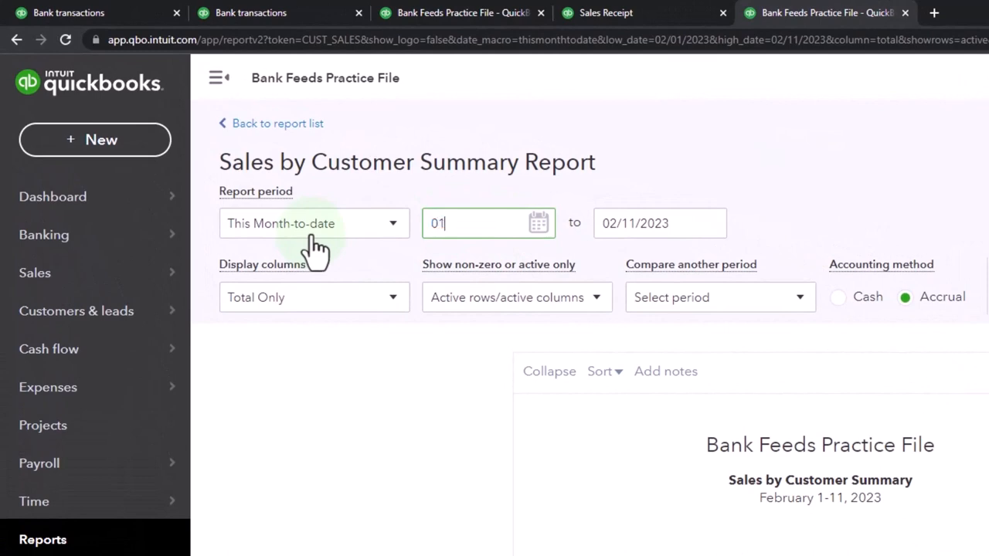
type("1231")
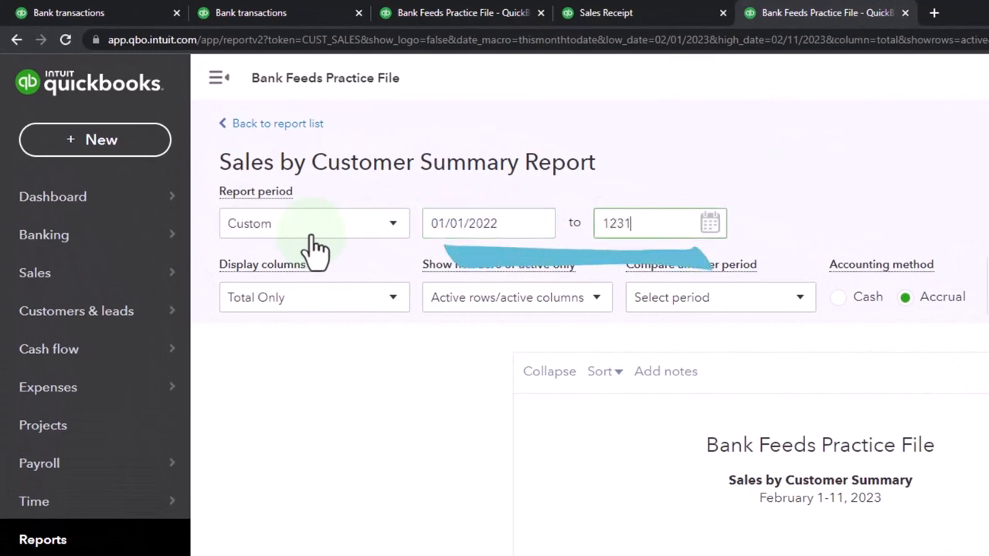
left_click(856, 228)
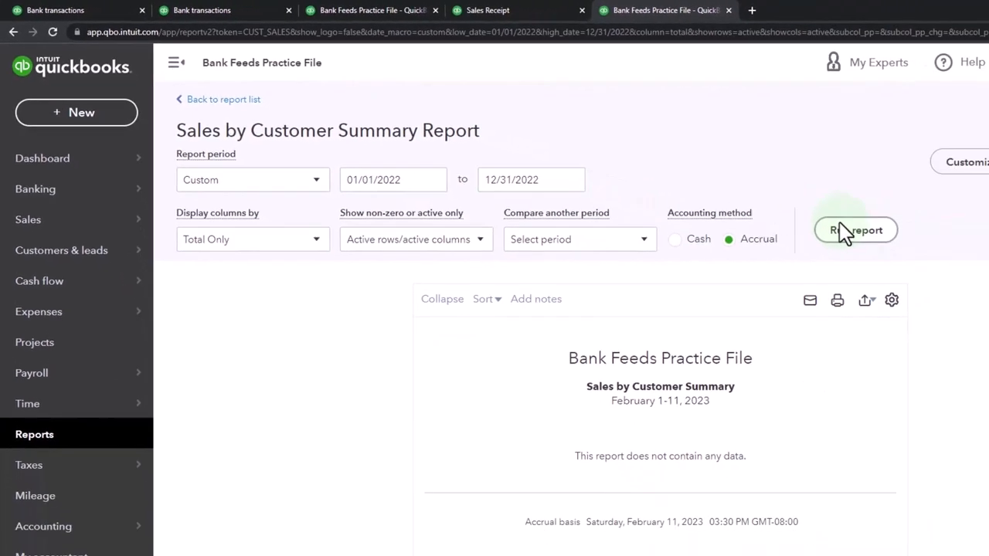
left_click(855, 229)
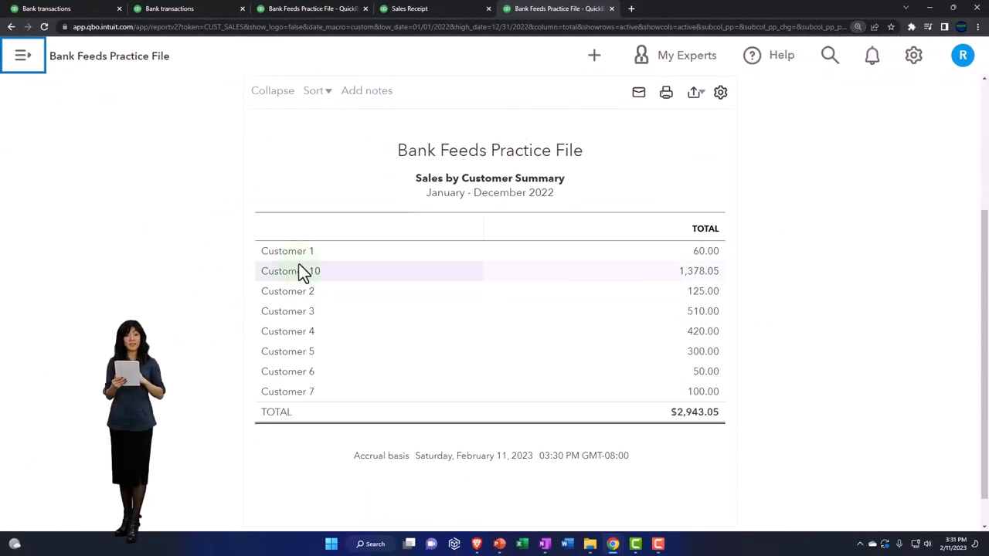
mouse_move(698, 265)
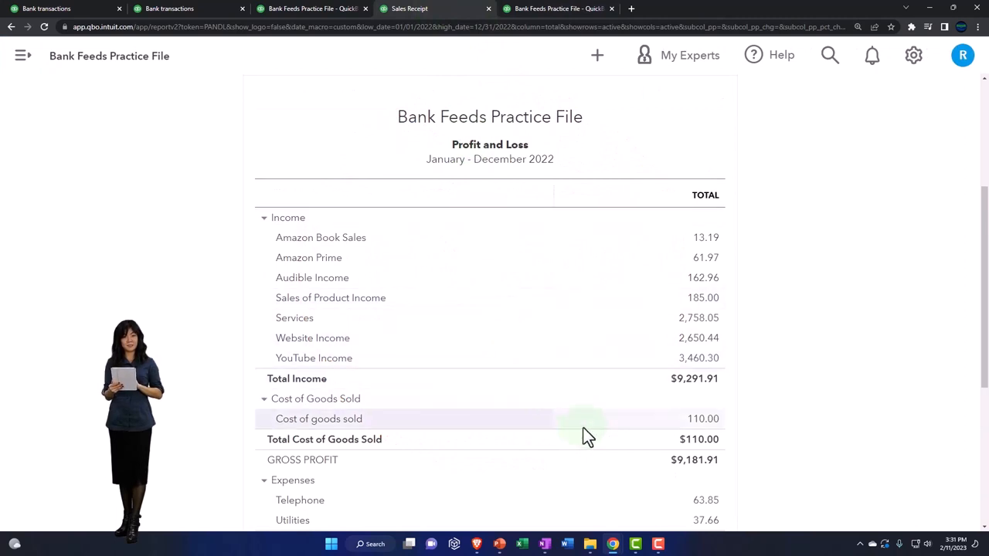
mouse_move(687, 378)
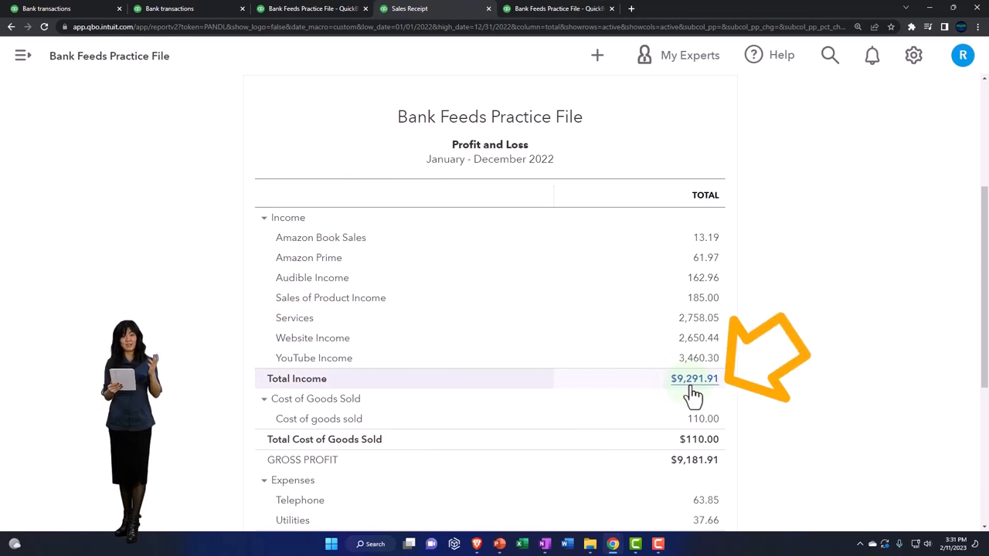
mouse_move(178, 369)
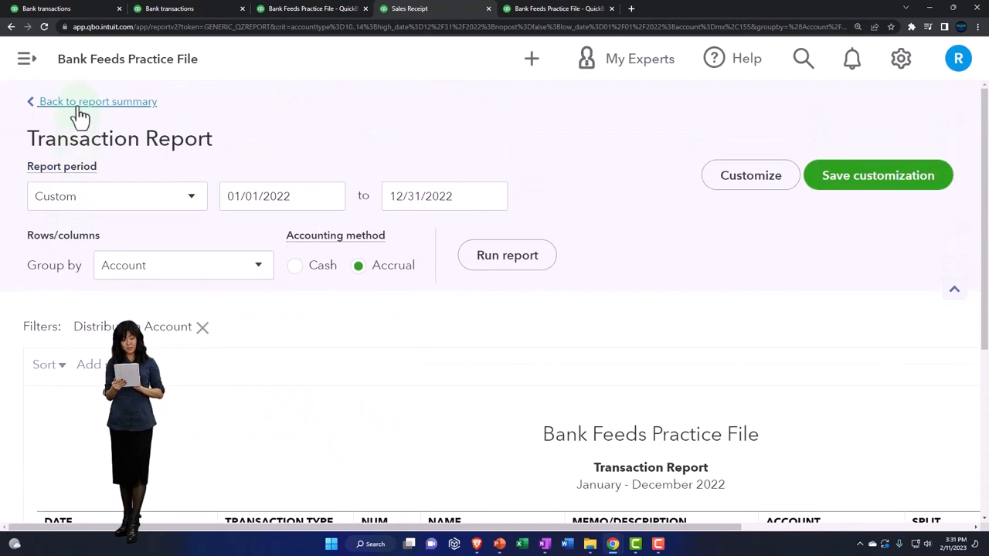
From the Profit and Loss summary, drill into Services to list its 2022 transactions.
left_click(98, 102)
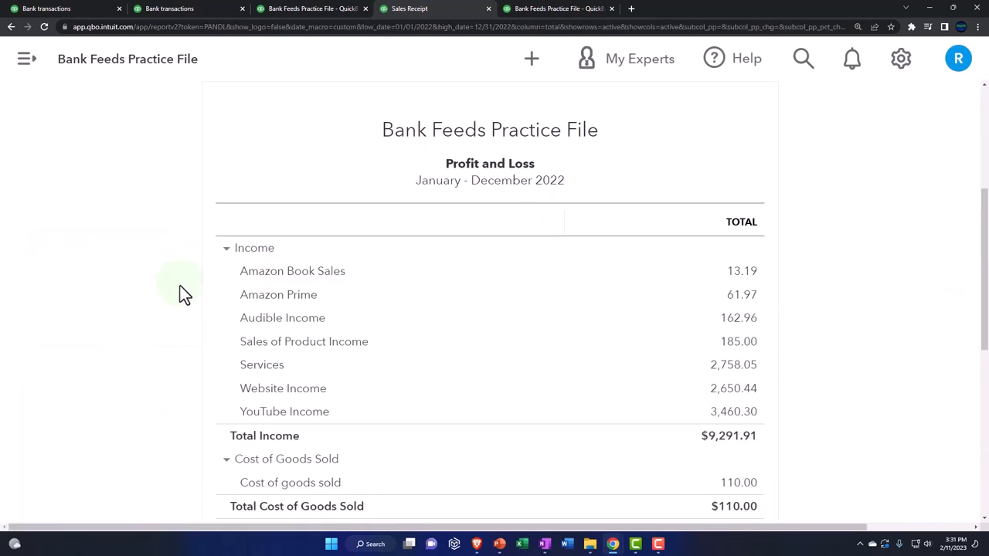
mouse_move(732, 365)
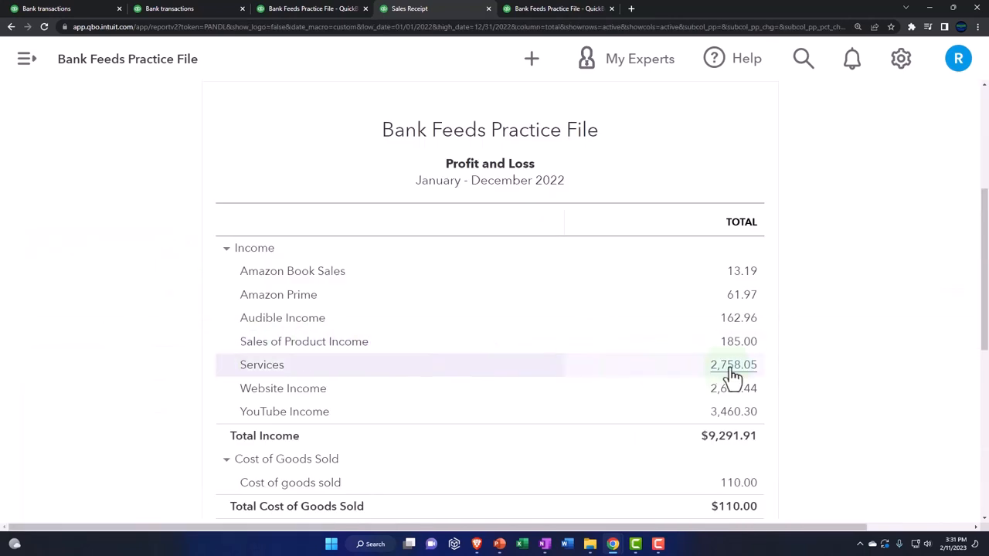
left_click(732, 365)
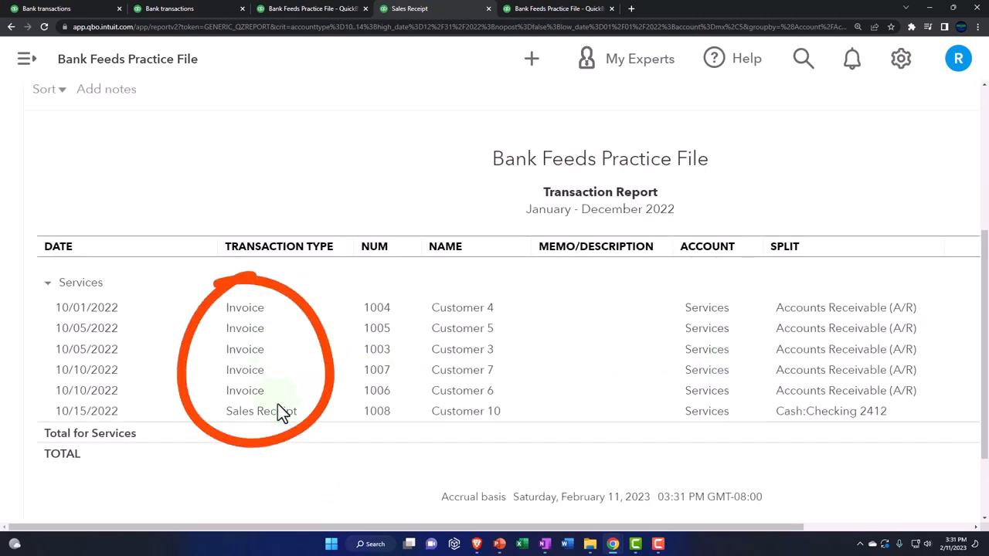
mouse_move(185, 426)
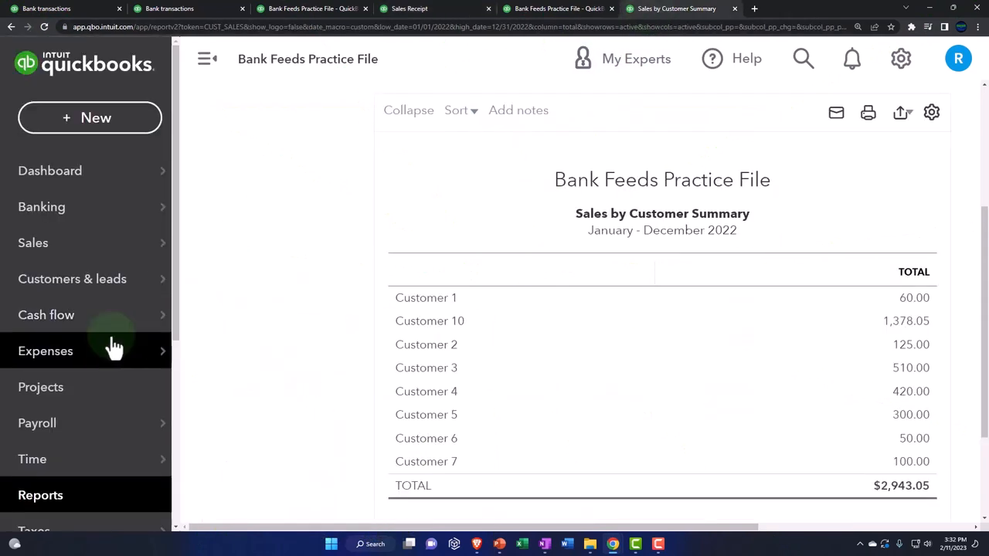
Run Sales by Product/Service Summary for 01/01/2022–12/31/2022, found via a 'sales' report search.
left_click(40, 494)
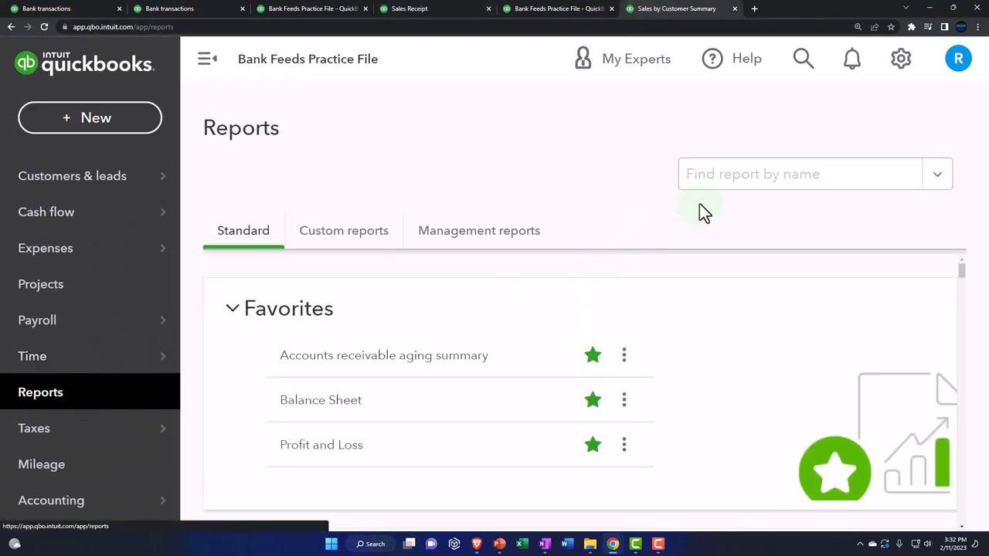
type("sales")
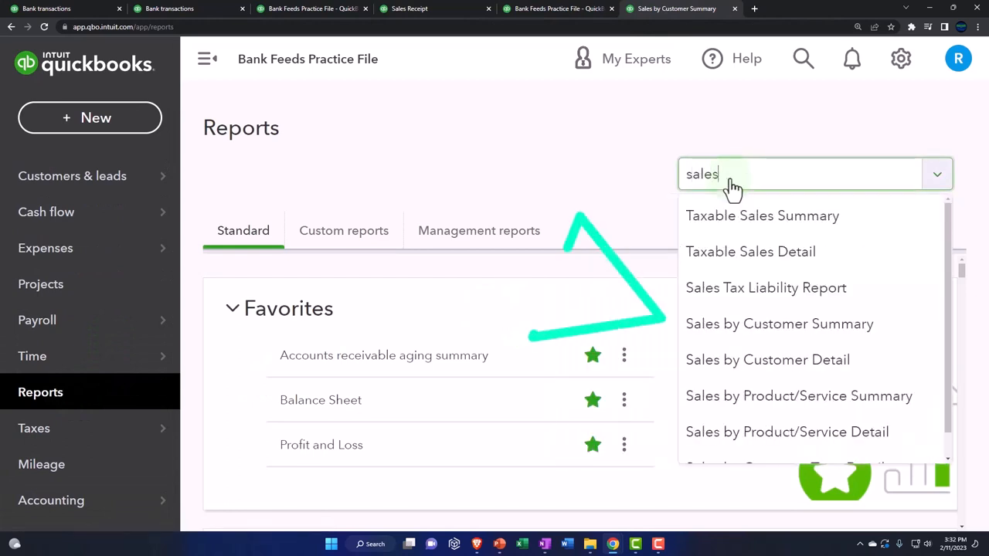
mouse_move(766, 358)
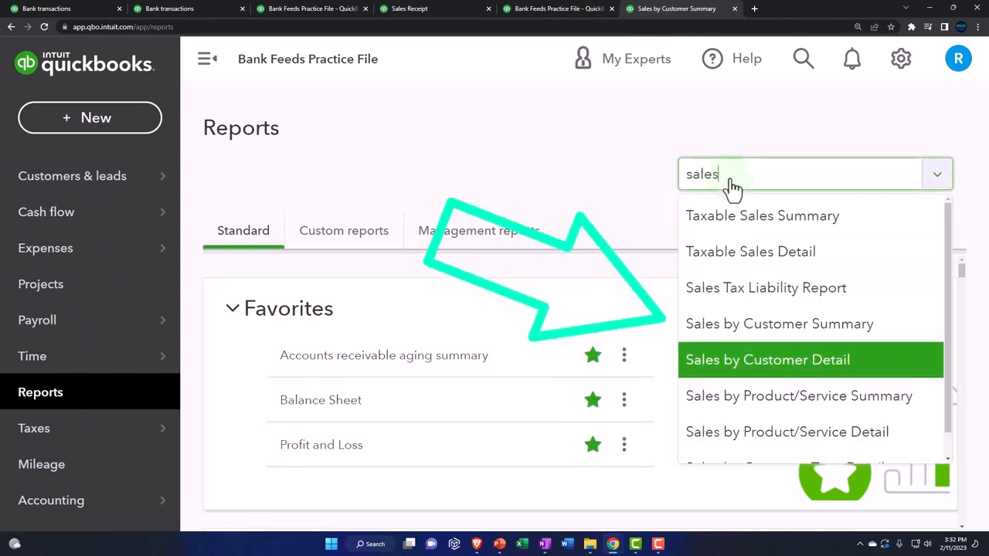
left_click(798, 395)
type("1")
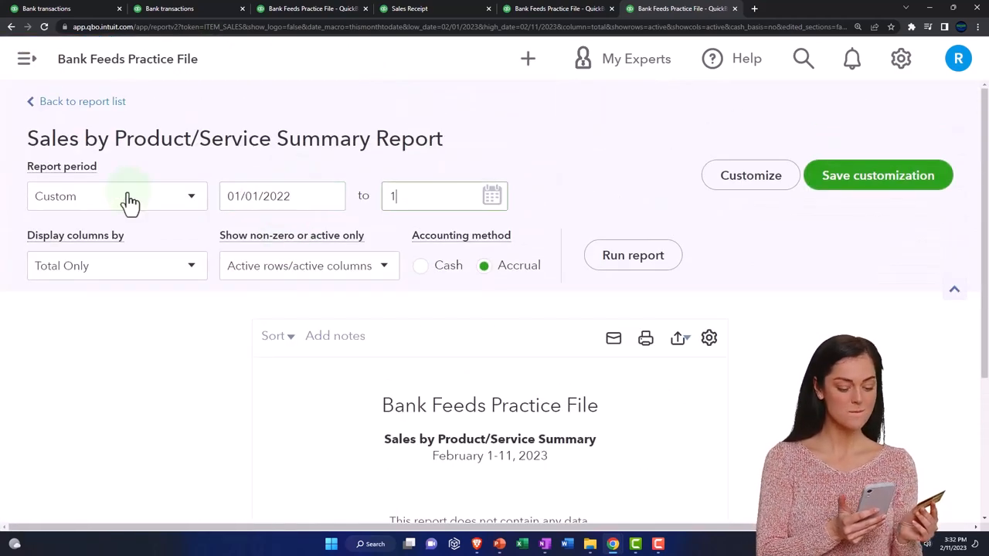
type("2/31/2022")
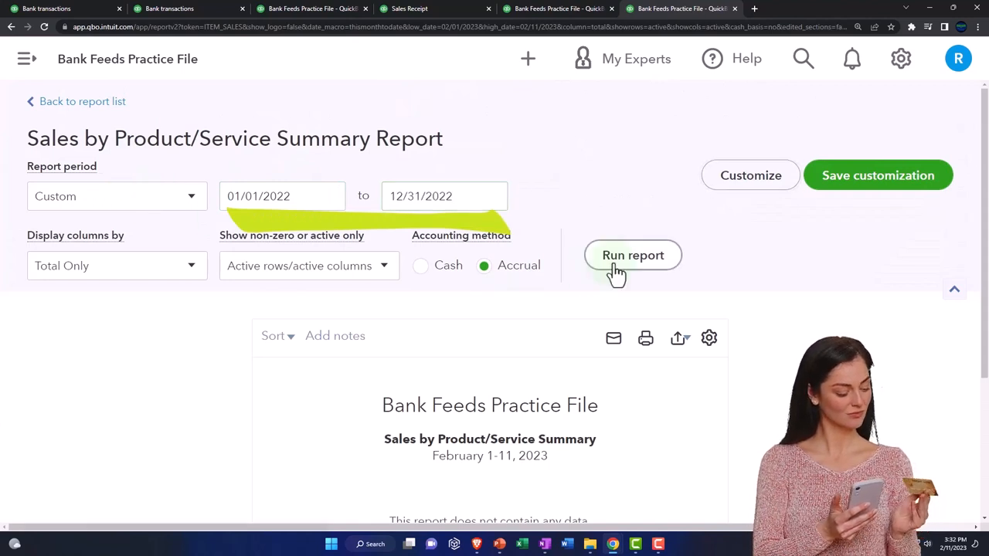
left_click(634, 255)
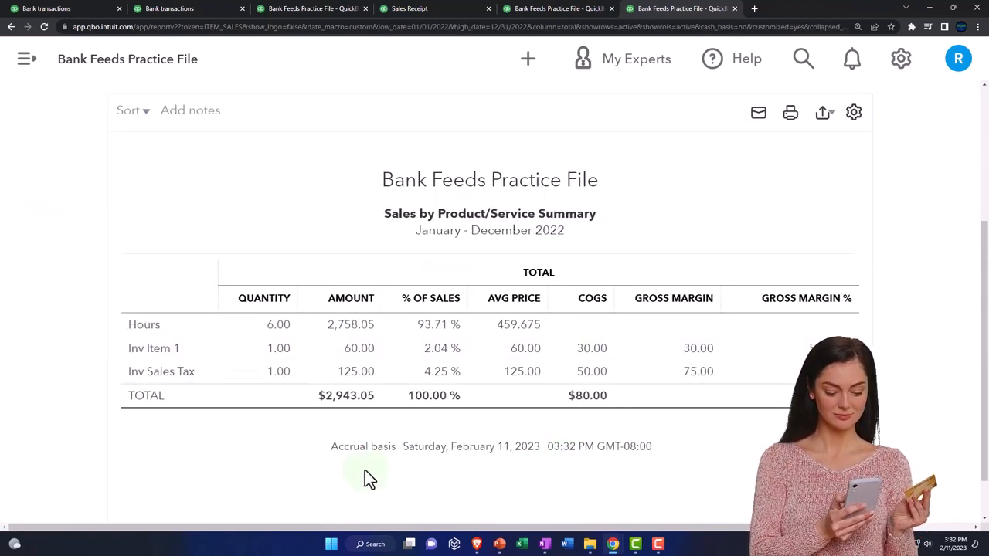
mouse_move(182, 332)
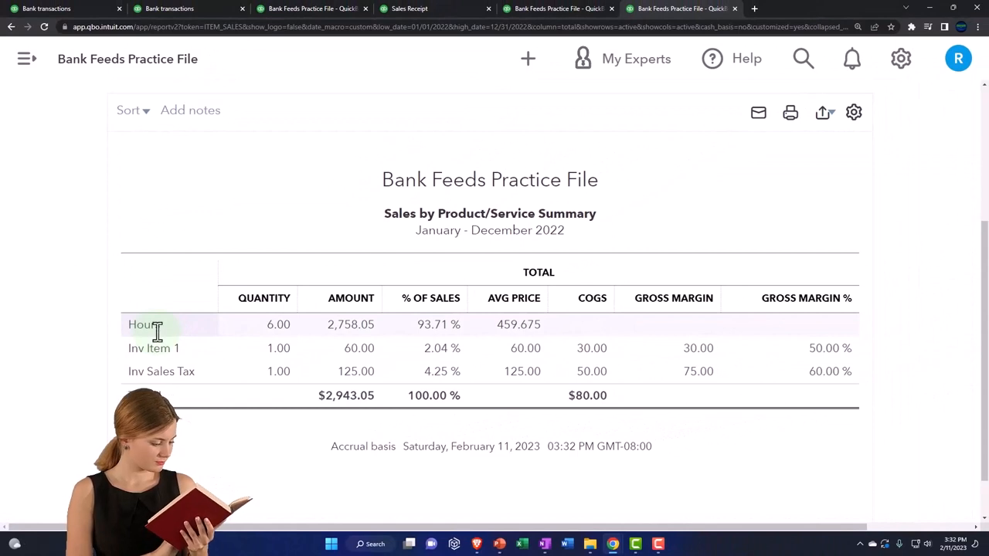
Revisit the Profit and Loss browser tab, then the Bank transactions tab.
left_click(409, 9)
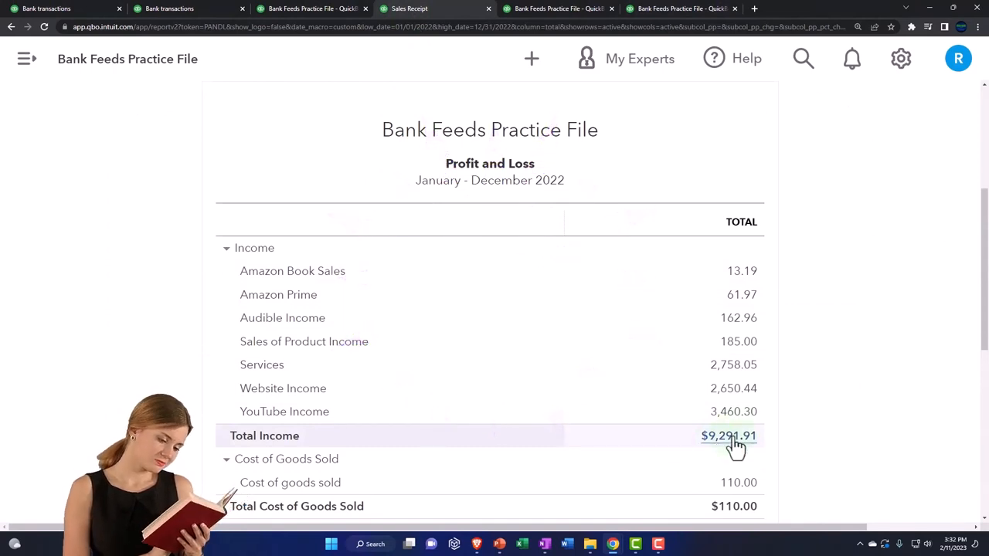
mouse_move(794, 284)
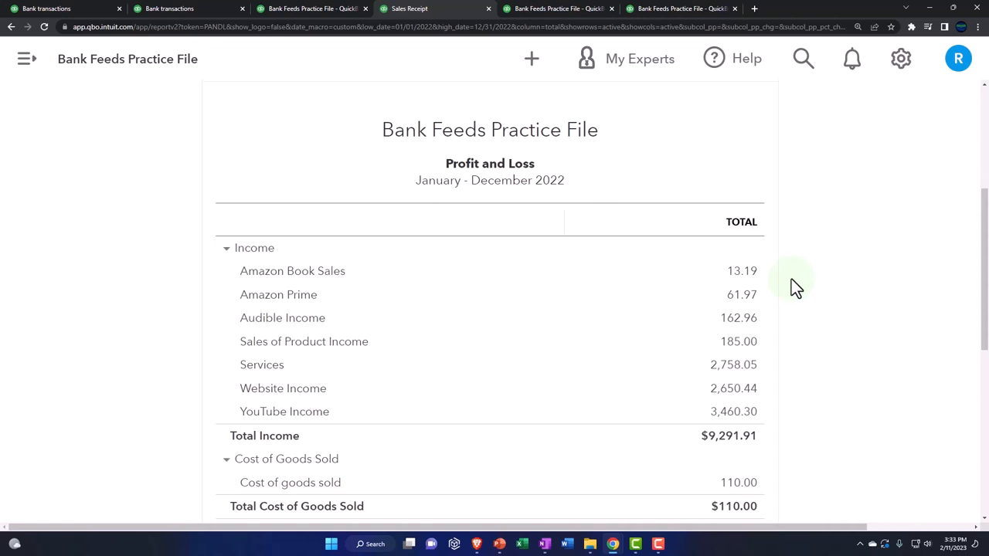
left_click(167, 9)
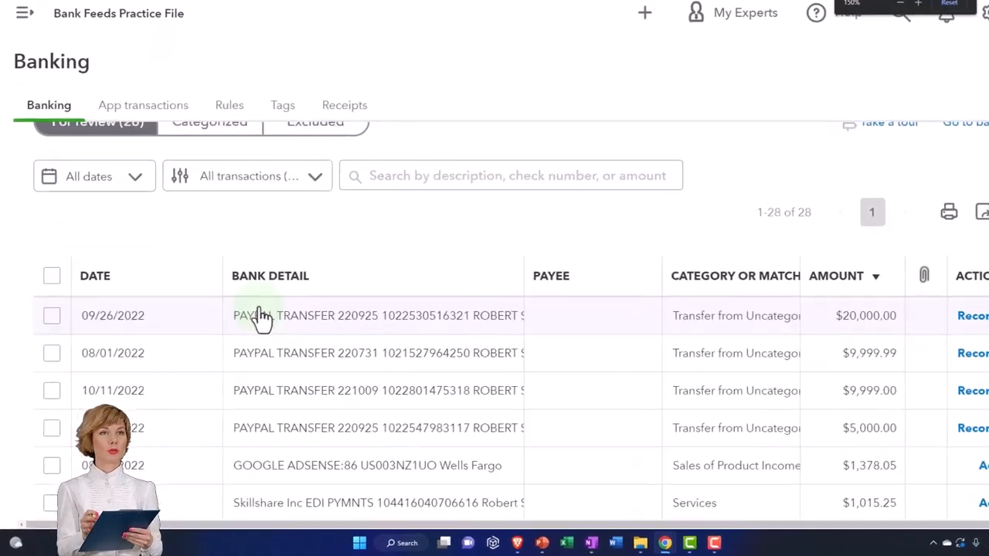
scroll("down", 3)
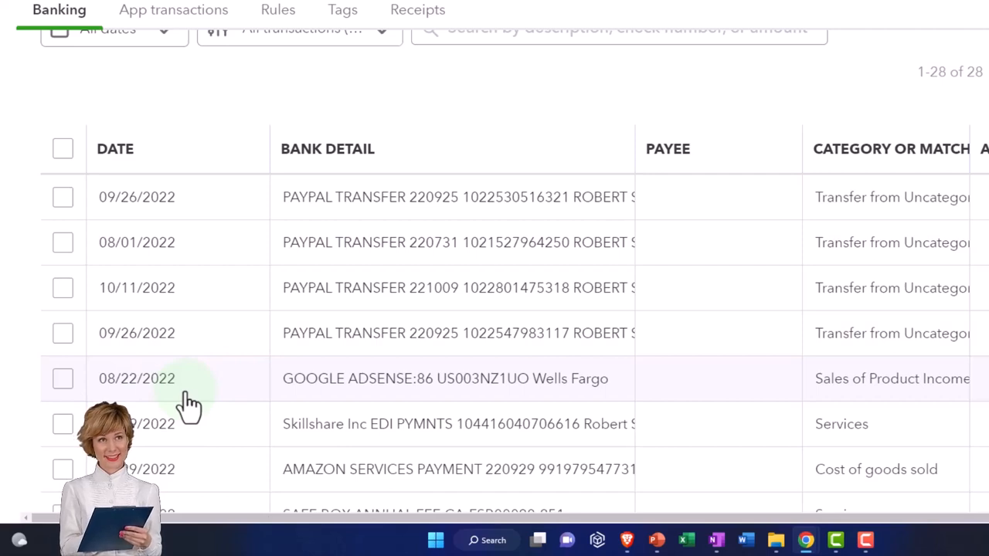
scroll("up", 3)
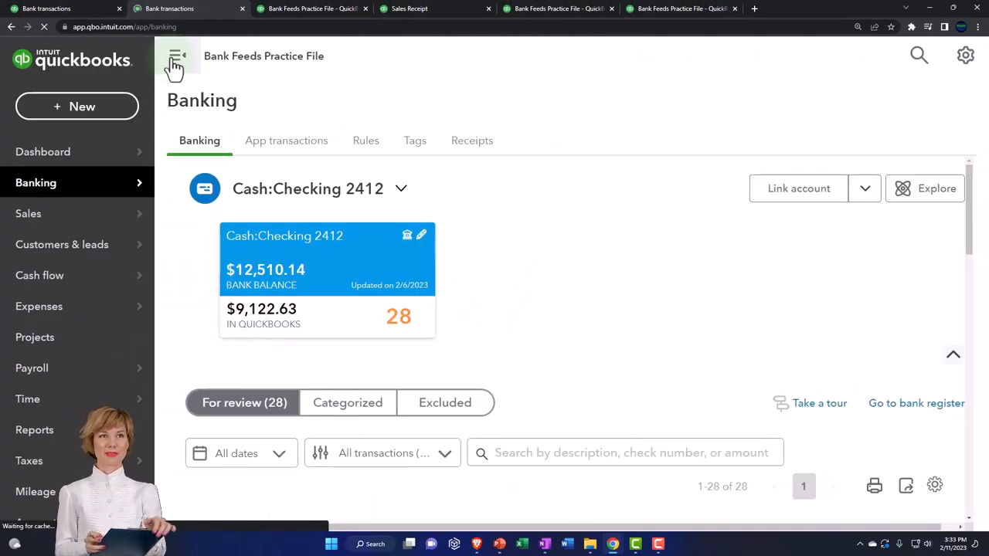
scroll("down", 3)
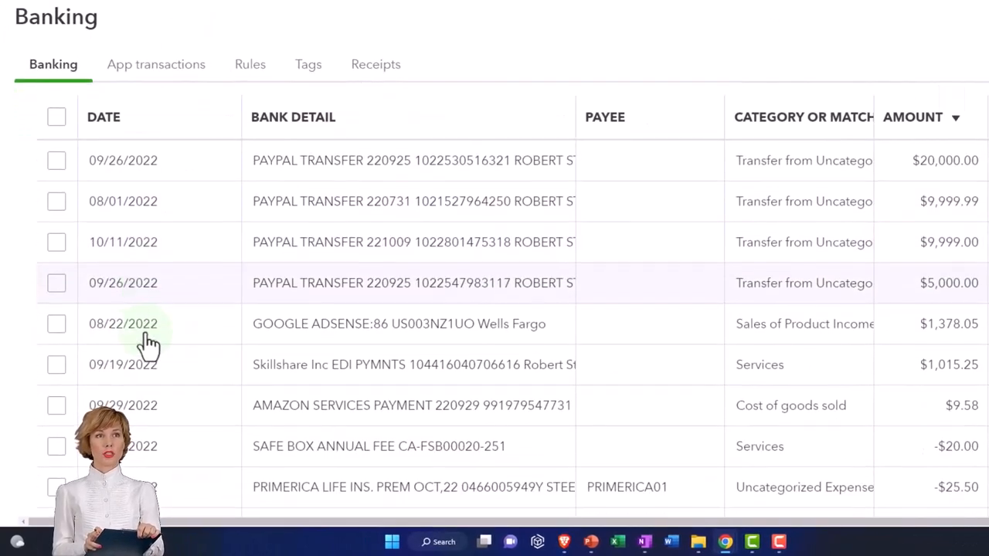
mouse_move(176, 402)
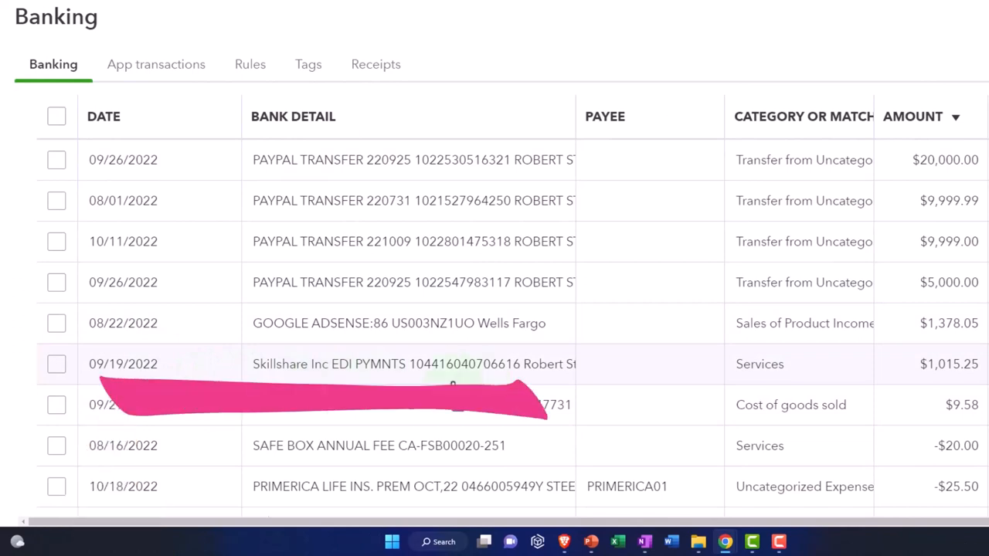
mouse_move(734, 378)
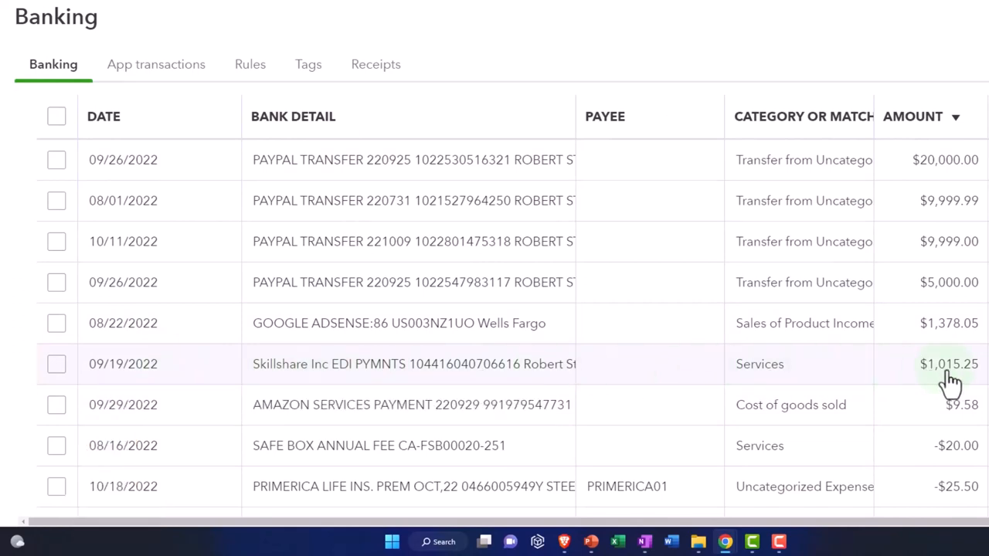
Start Find match on the Skillshare deposit.
left_click(414, 365)
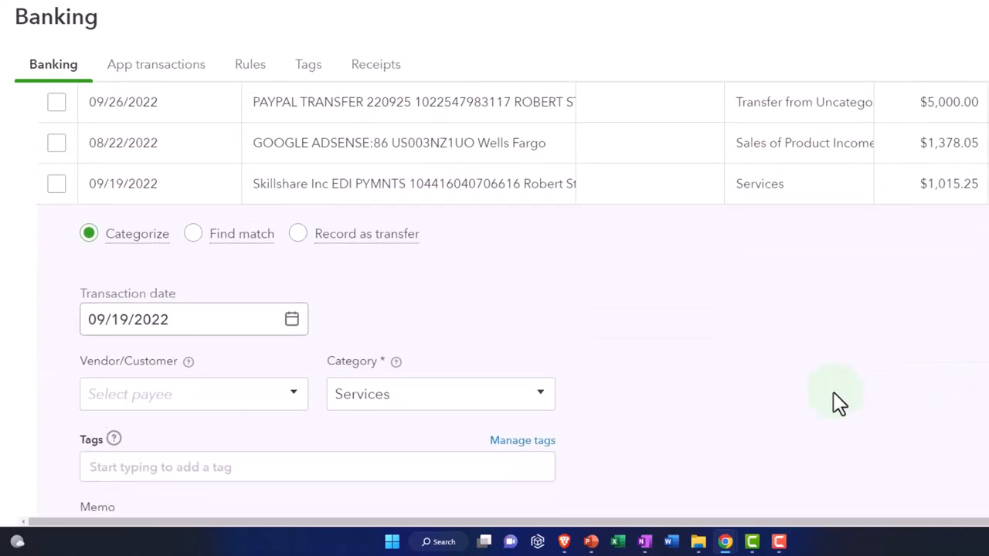
scroll("down", 3)
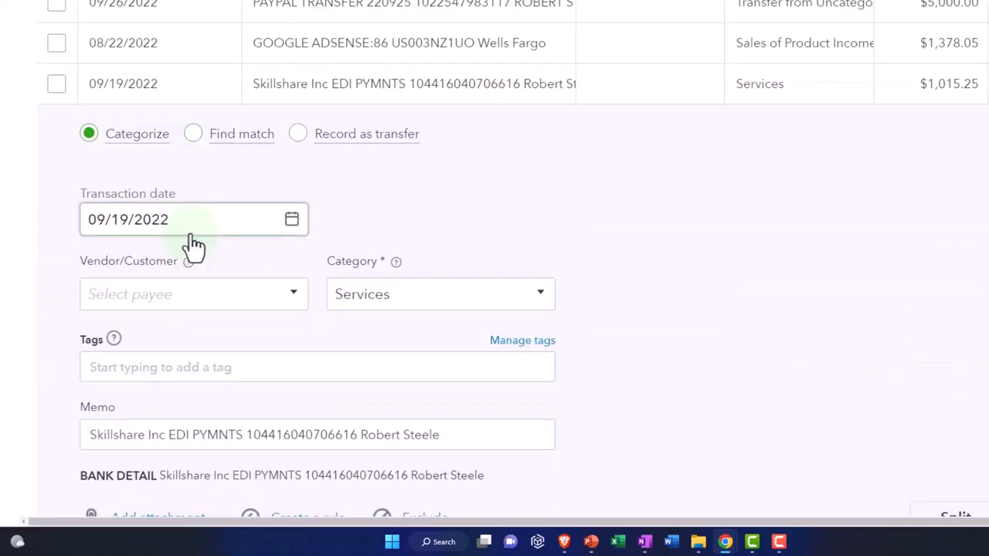
left_click(194, 132)
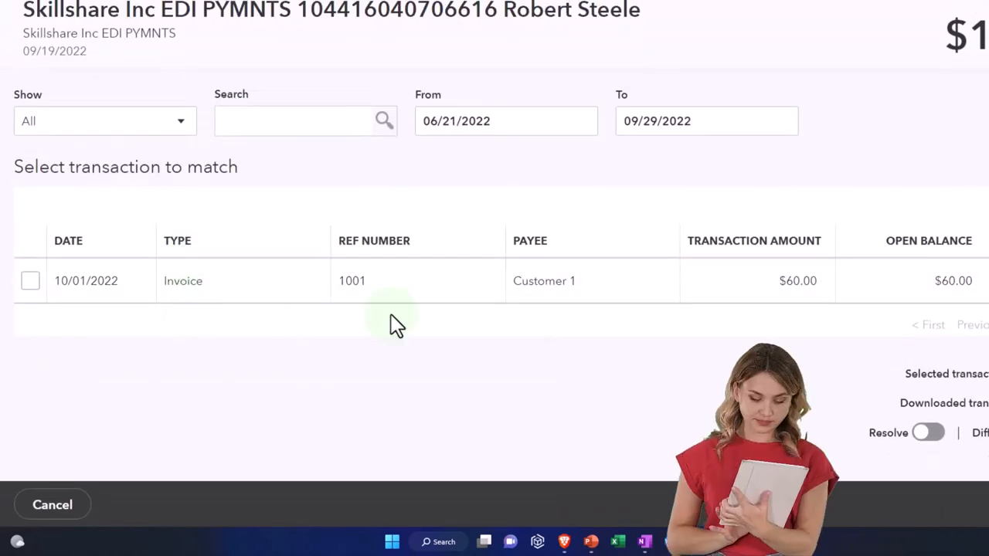
mouse_move(429, 334)
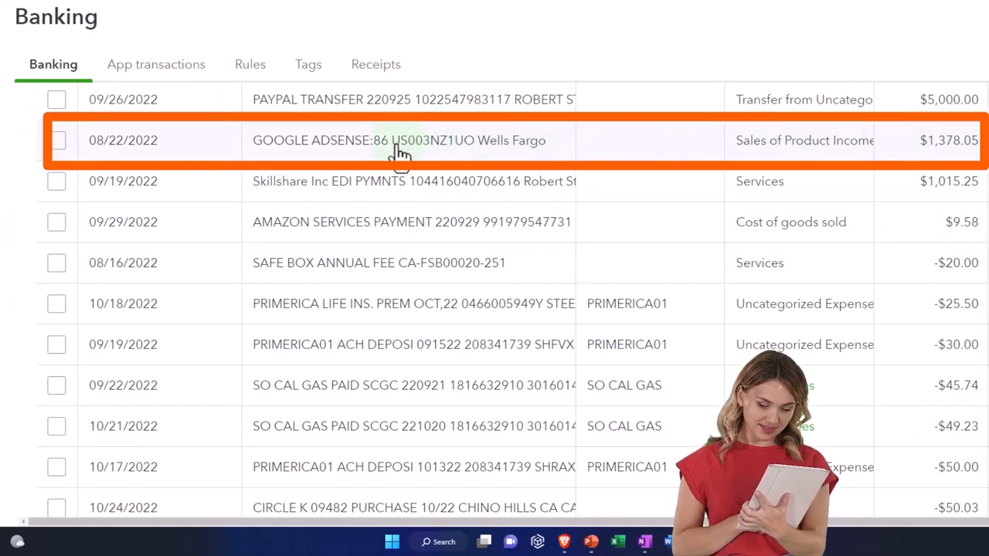
Switch Find match to the Google AdSense deposit and select its To date field.
left_click(398, 139)
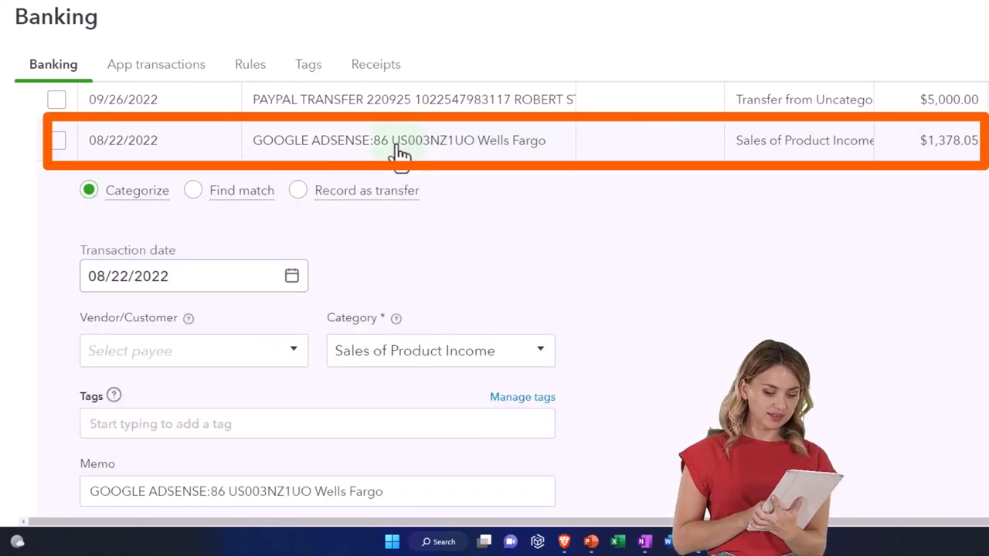
left_click(193, 190)
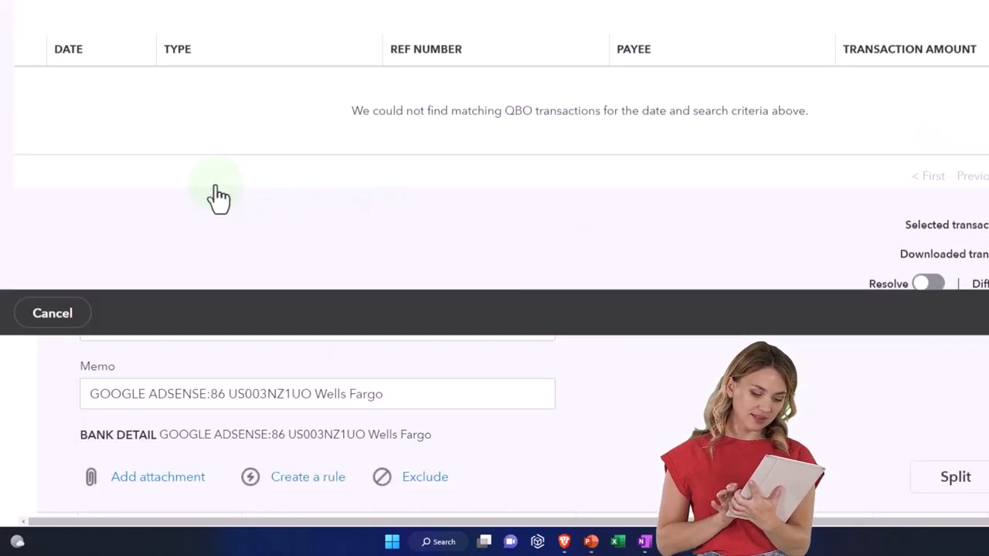
scroll("up", 3)
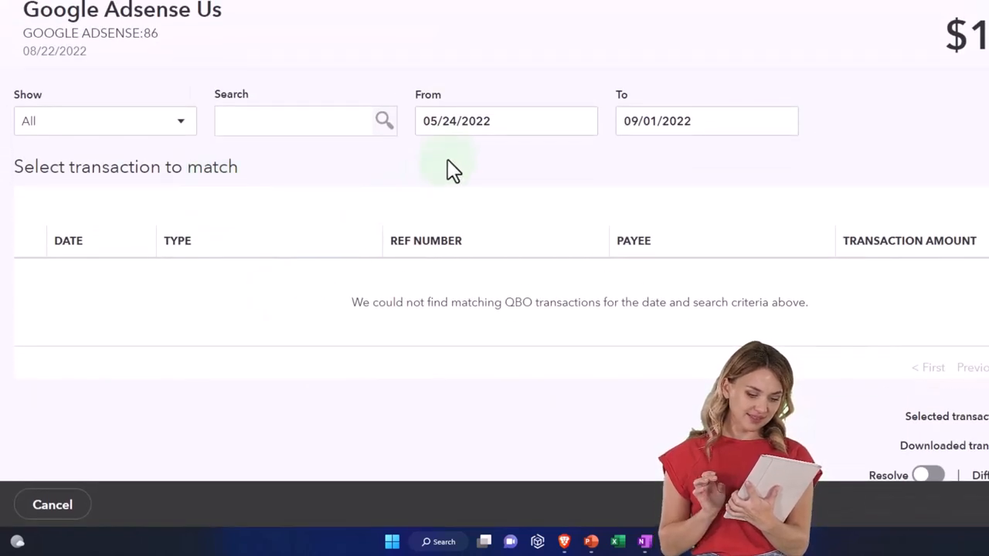
left_click(507, 120)
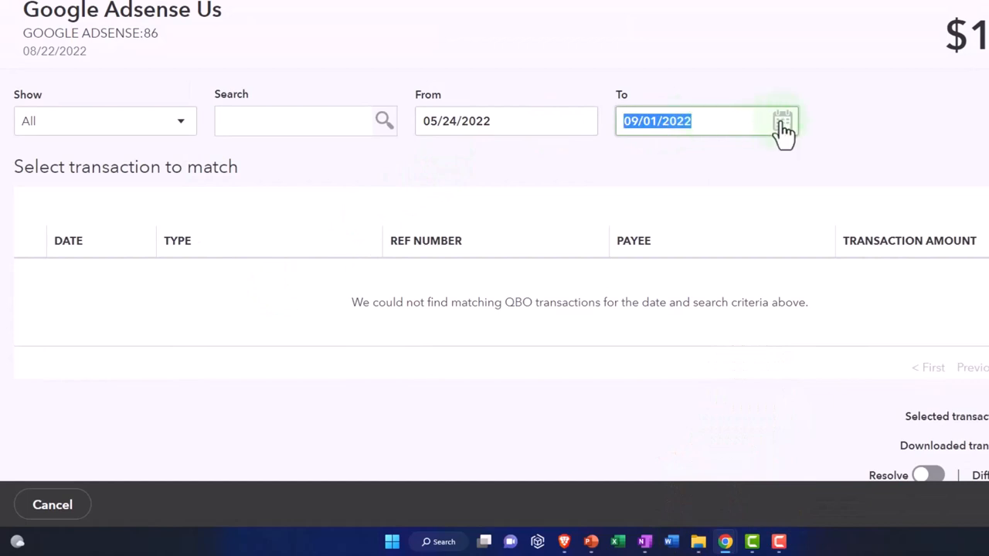
Set the Find match end date to 10/31/2022 so the $1,378.05 Customer 10 receipt appears.
left_click(782, 120)
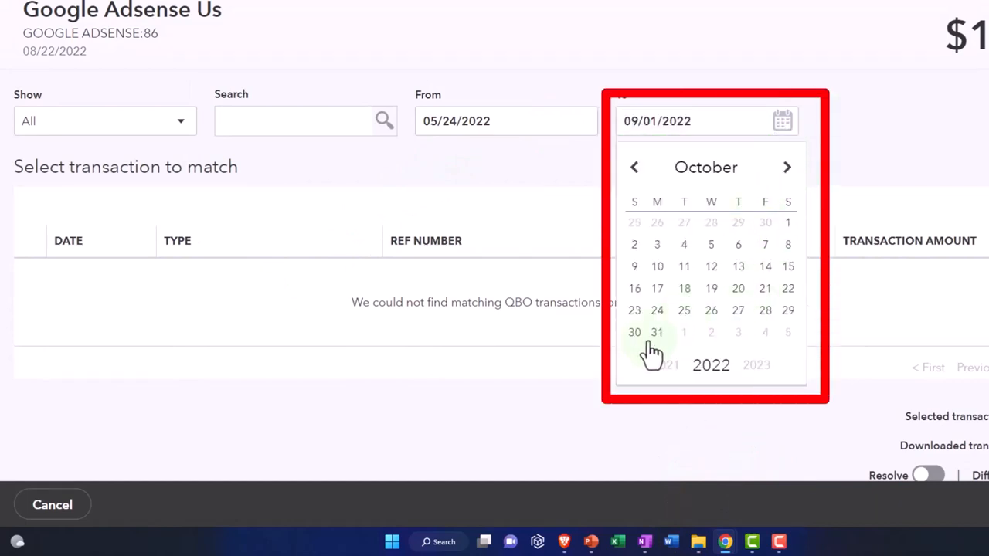
left_click(657, 332)
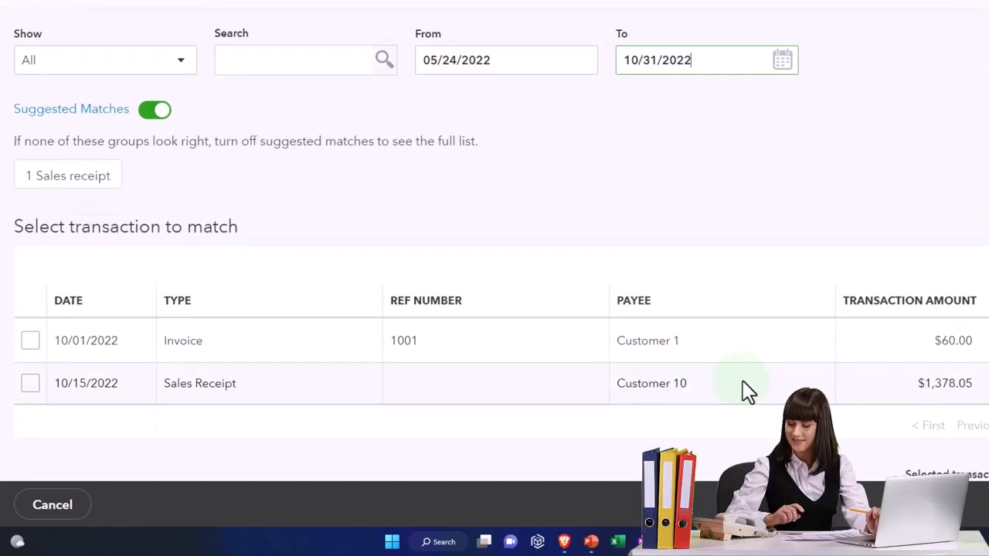
mouse_move(652, 278)
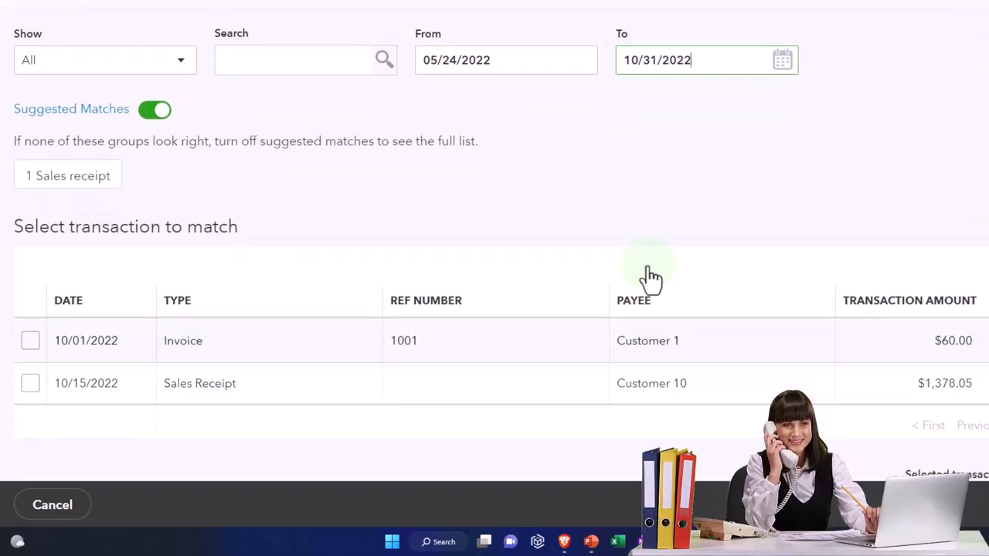
mouse_move(503, 105)
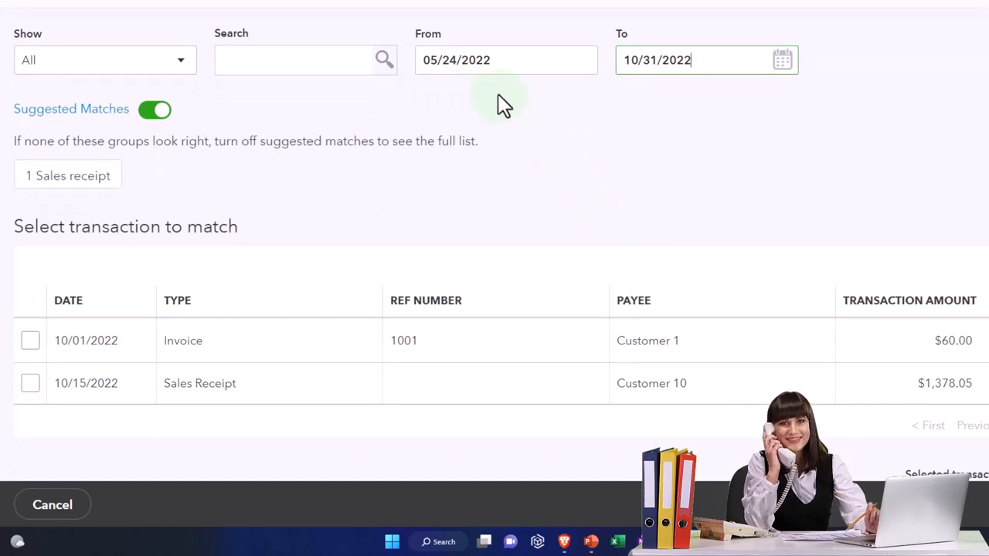
mouse_move(352, 383)
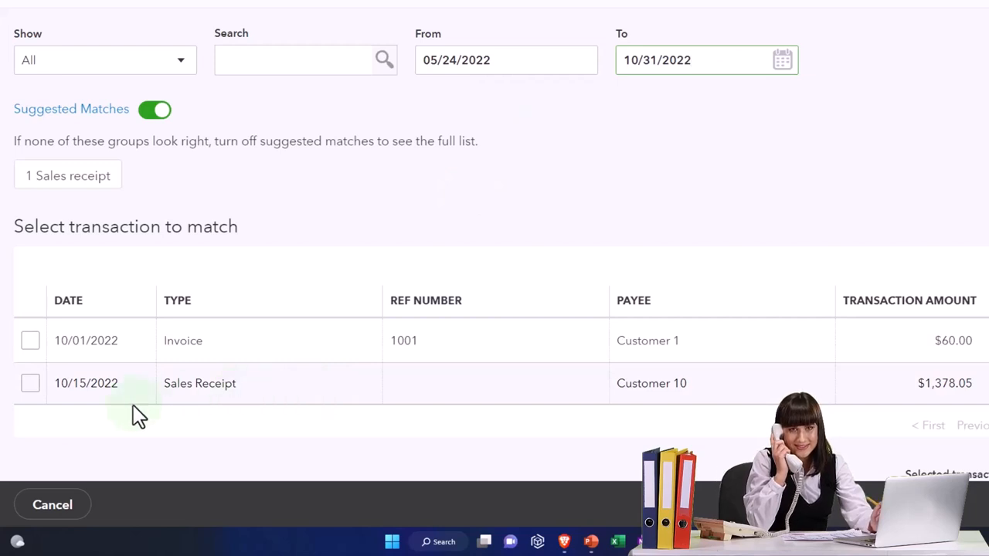
mouse_move(84, 416)
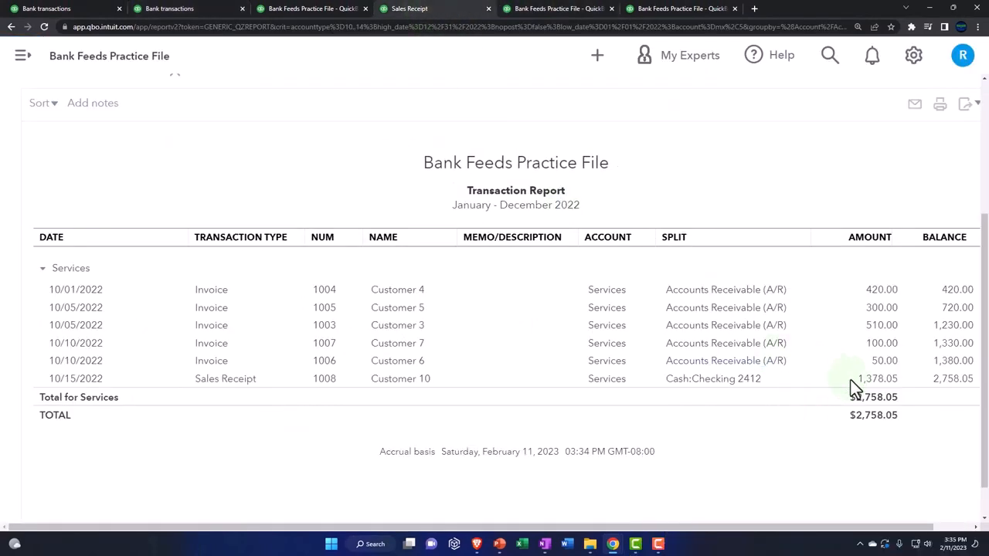
Change Sales Receipt #1008's date to 08/01/2022, accept the tax warning, and save.
left_click(878, 379)
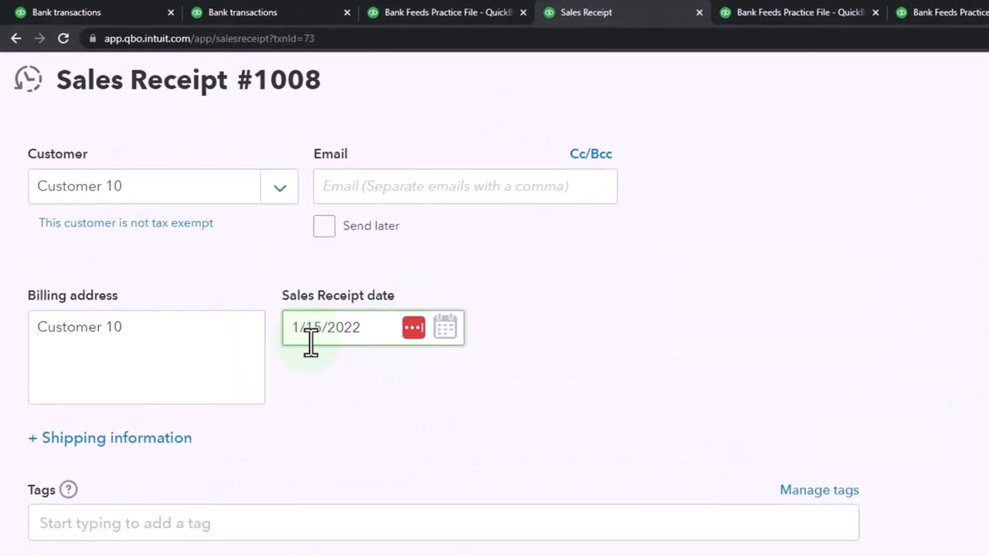
type("8/0")
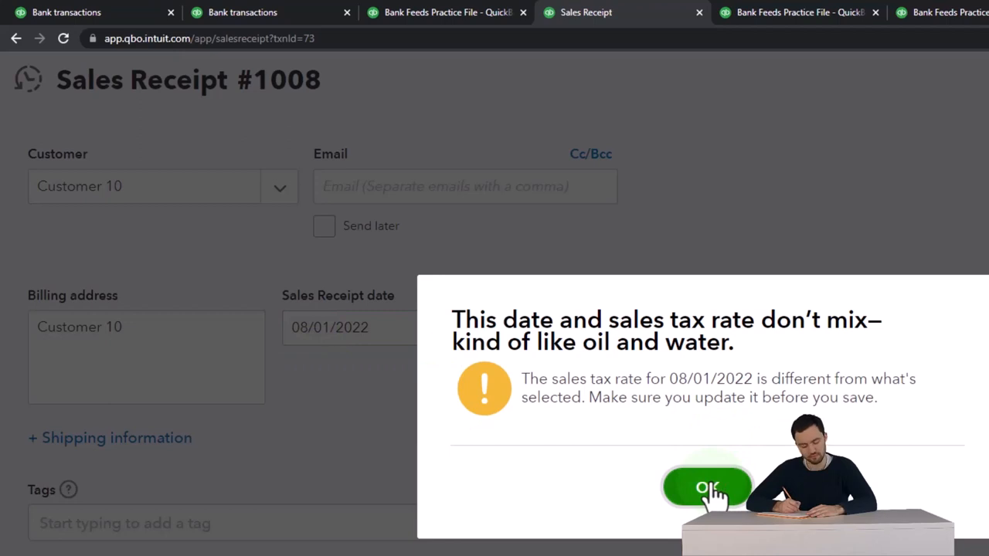
left_click(707, 488)
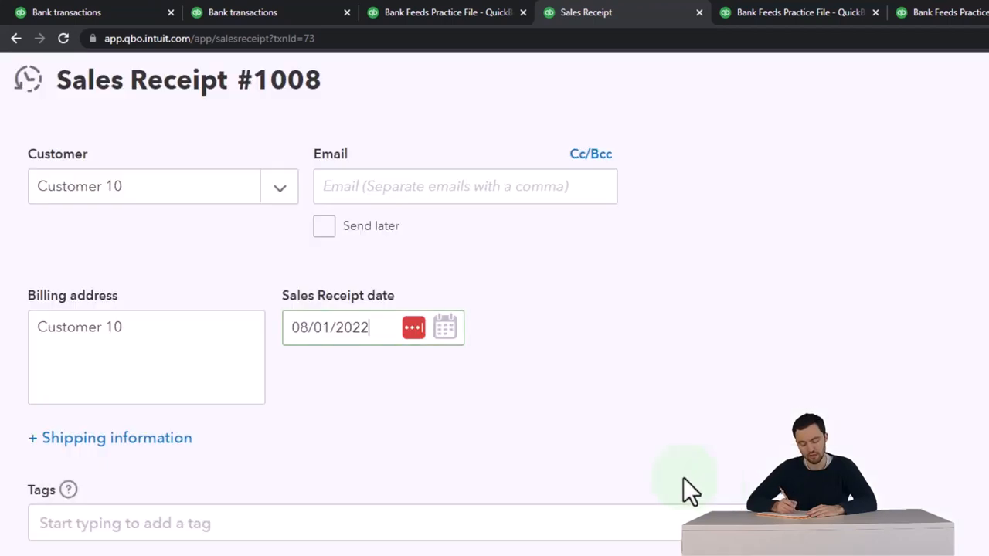
scroll("down", 3)
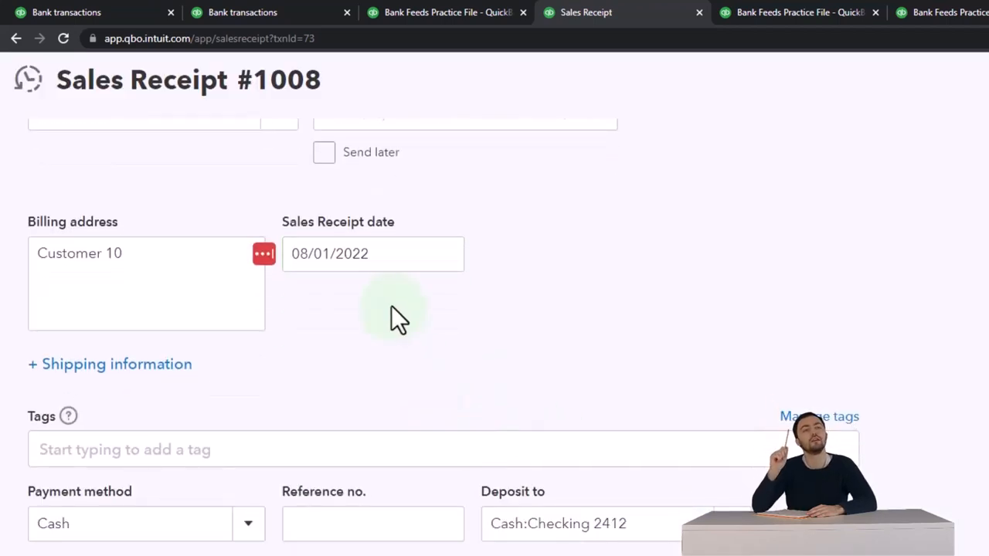
scroll("down", 3)
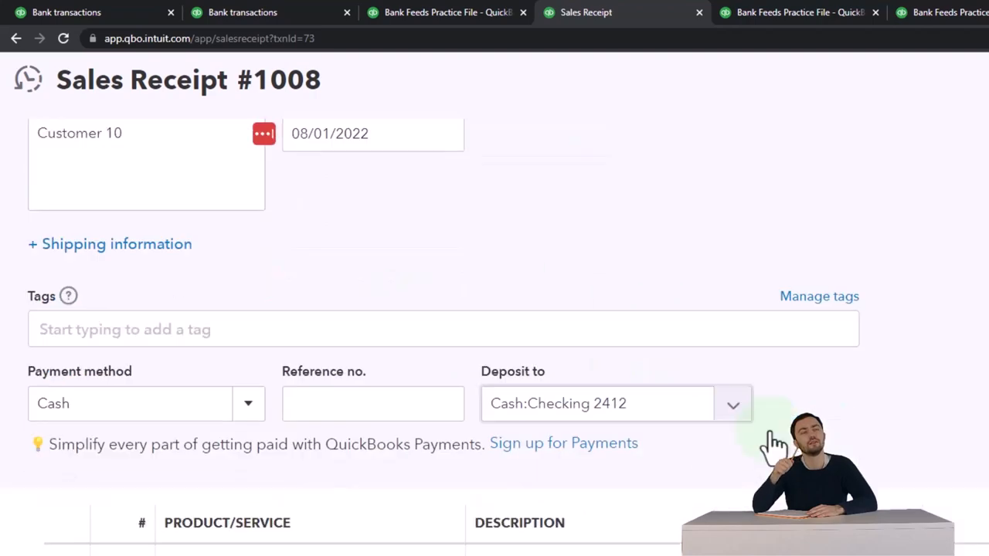
scroll("down", 3)
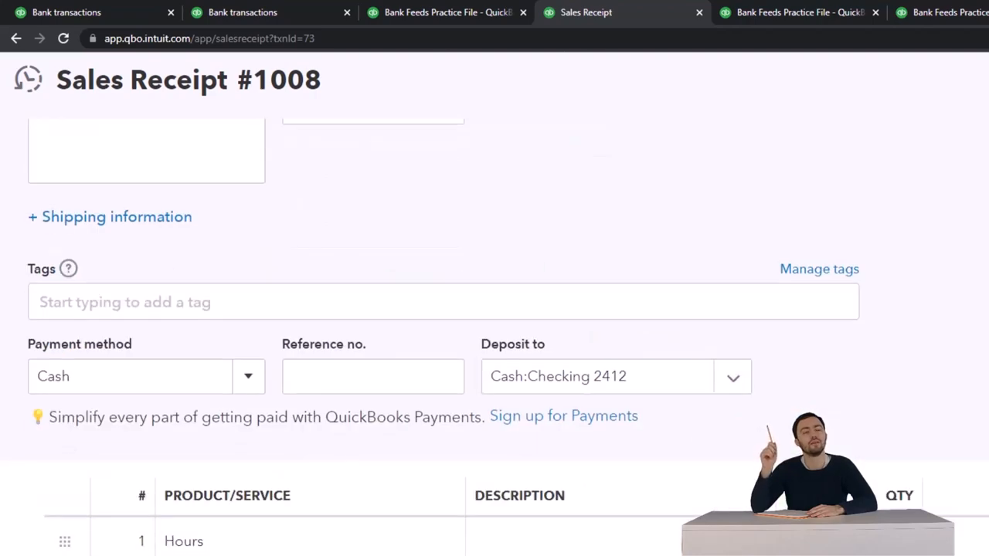
left_click(243, 12)
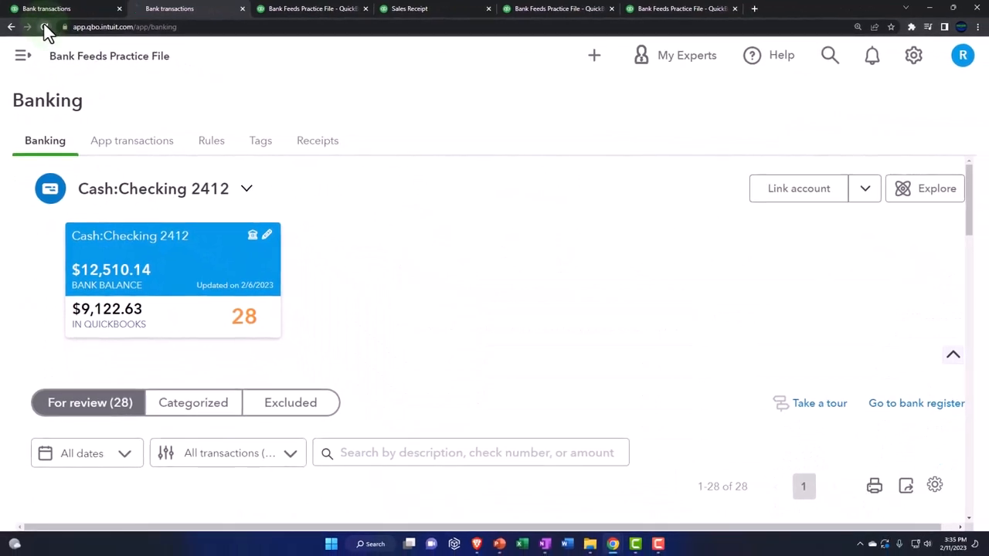
In Banking, accept the suggested match linking the Google AdSense deposit to the $1,378.05 receipt.
left_click(22, 56)
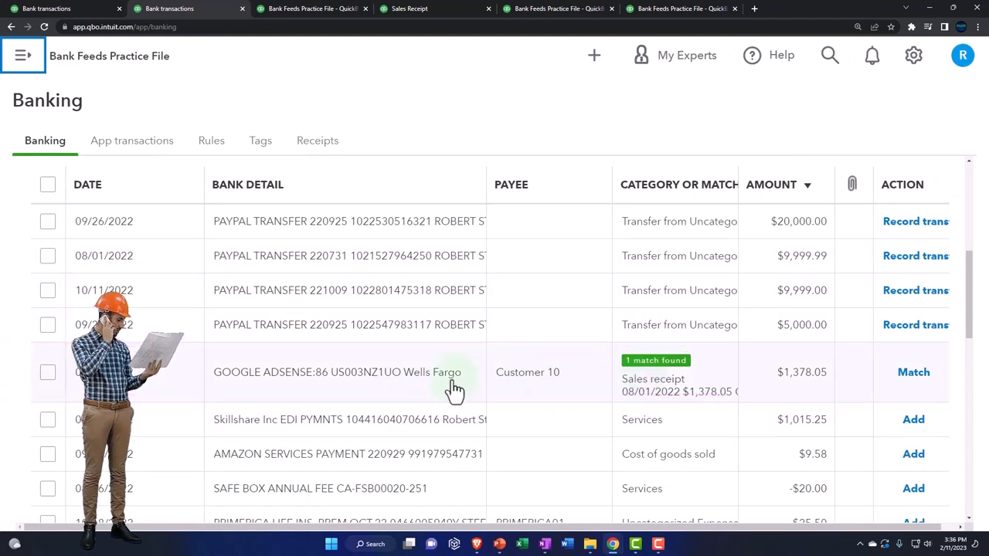
left_click(337, 371)
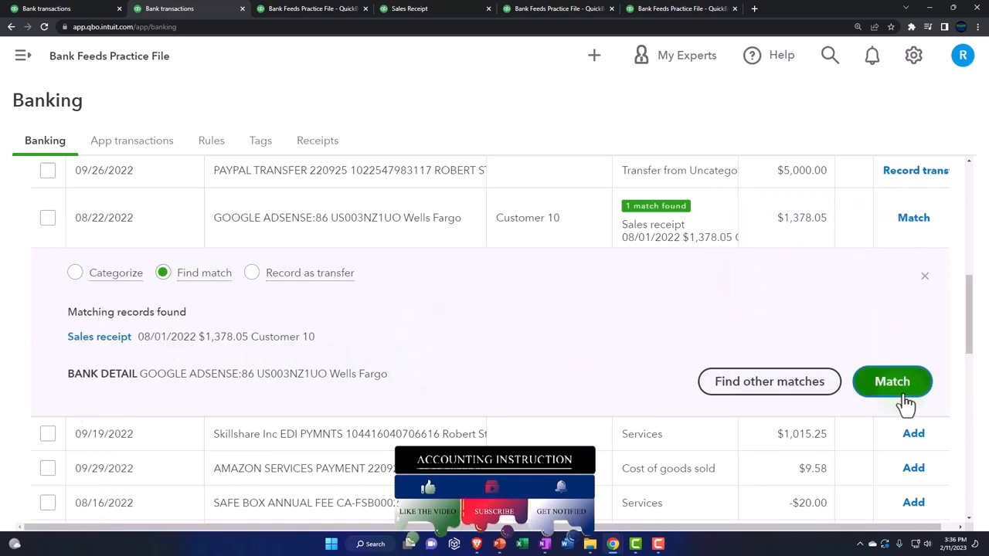
left_click(892, 380)
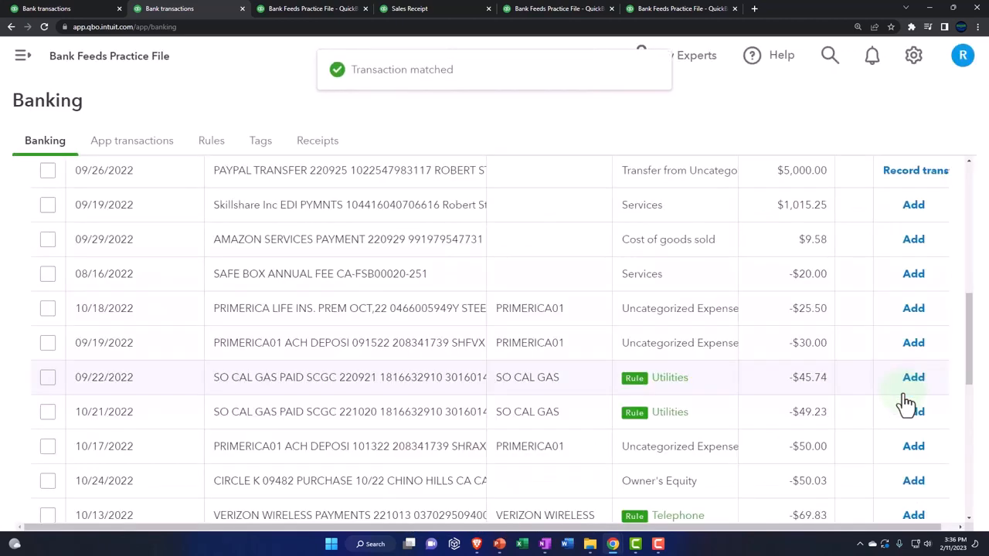